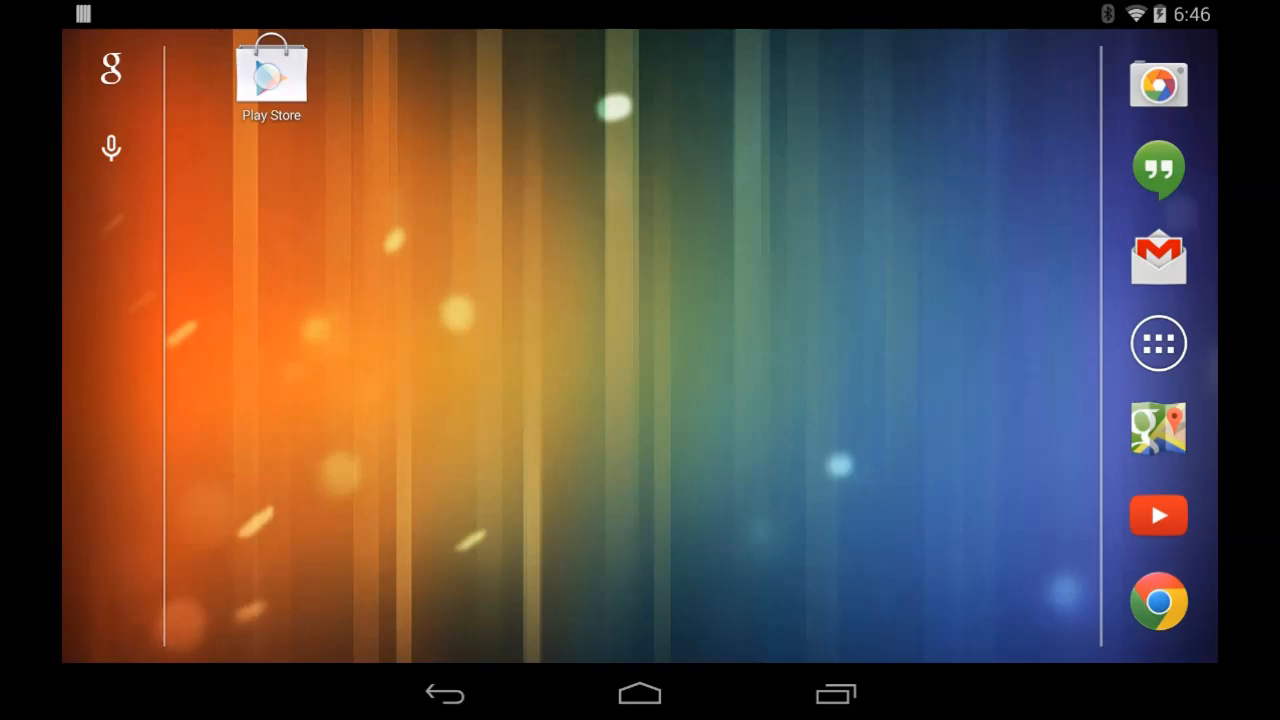
- Search Google Play Store for 'giatec cell' to list the matching apps
click(270, 76)
text(gi)
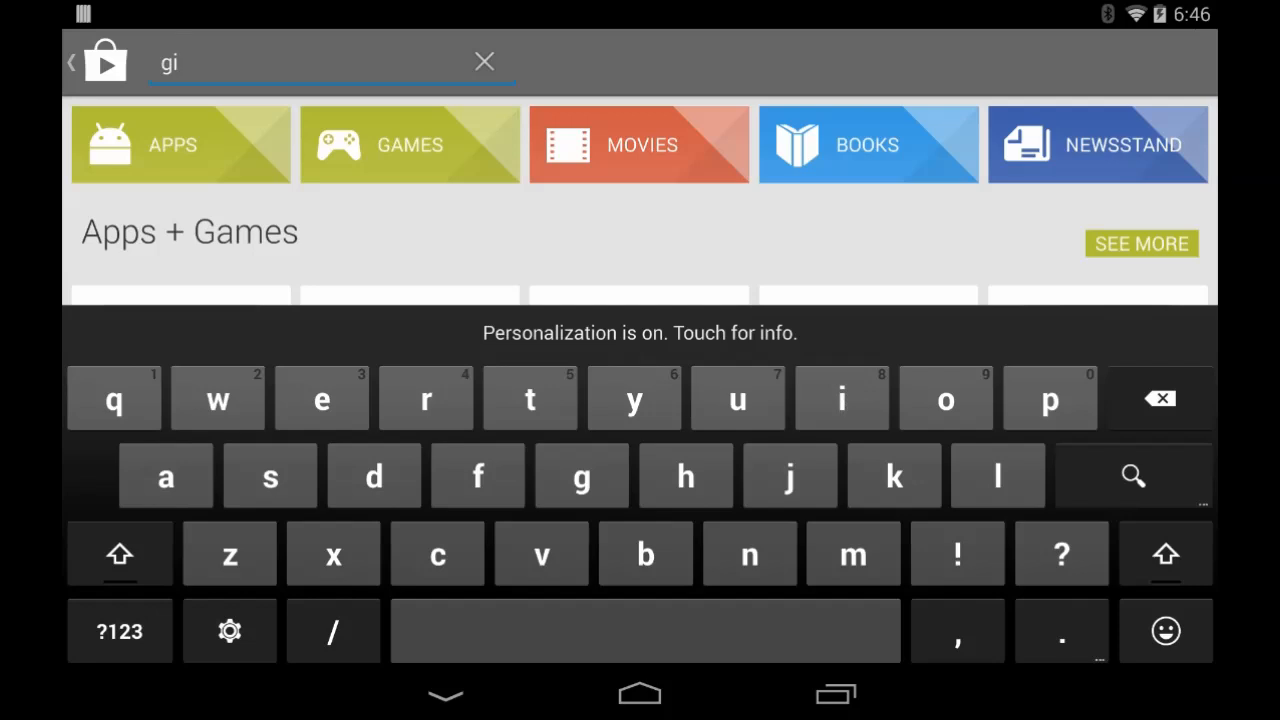
text(at)
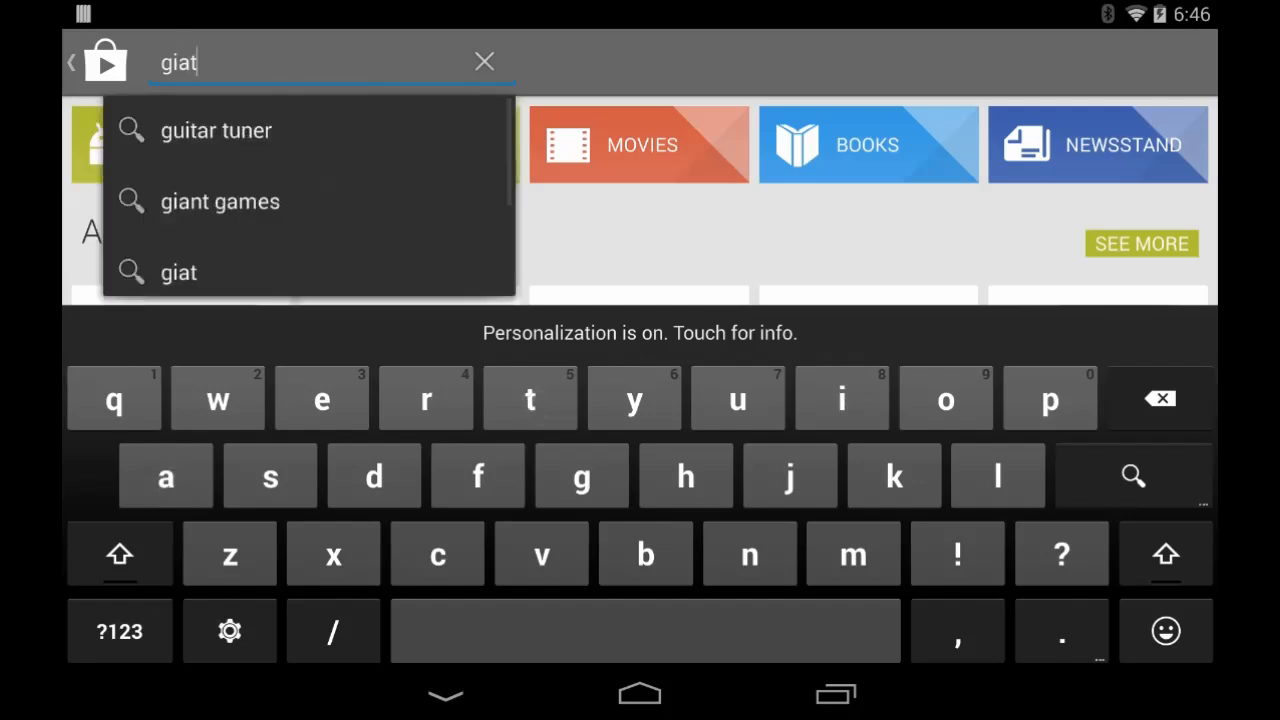
text(ec c)
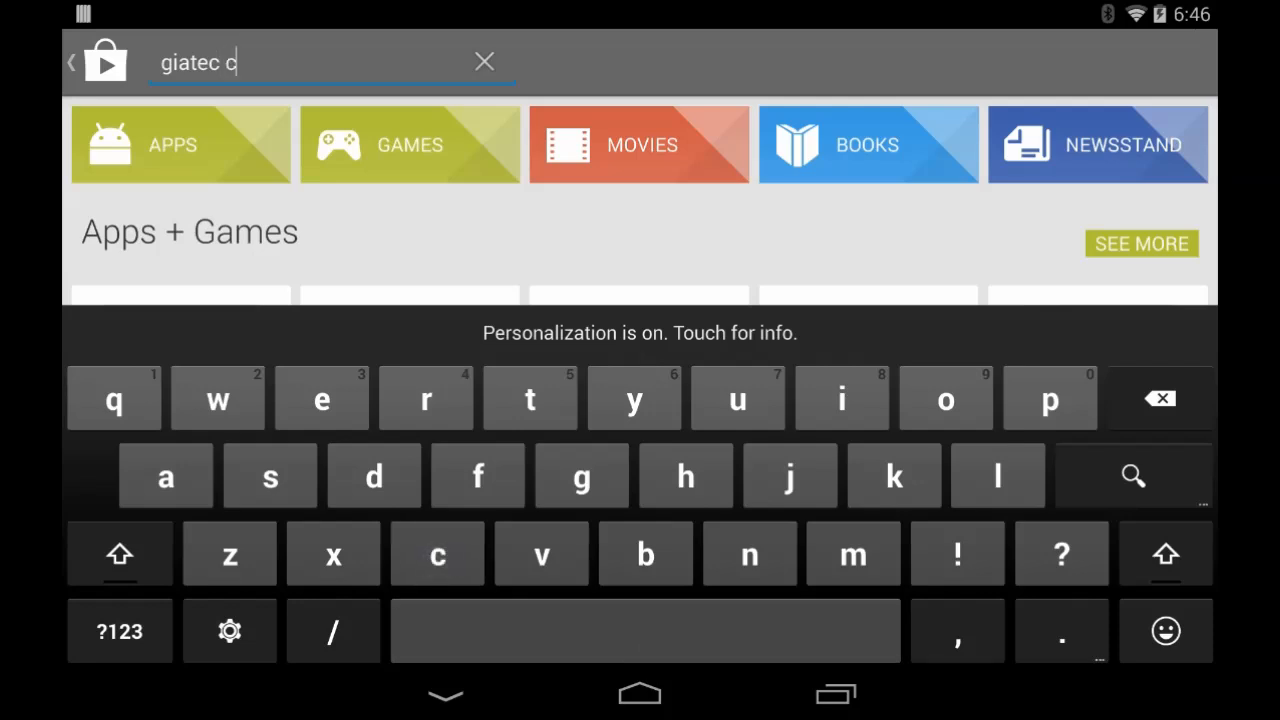
text(ell)
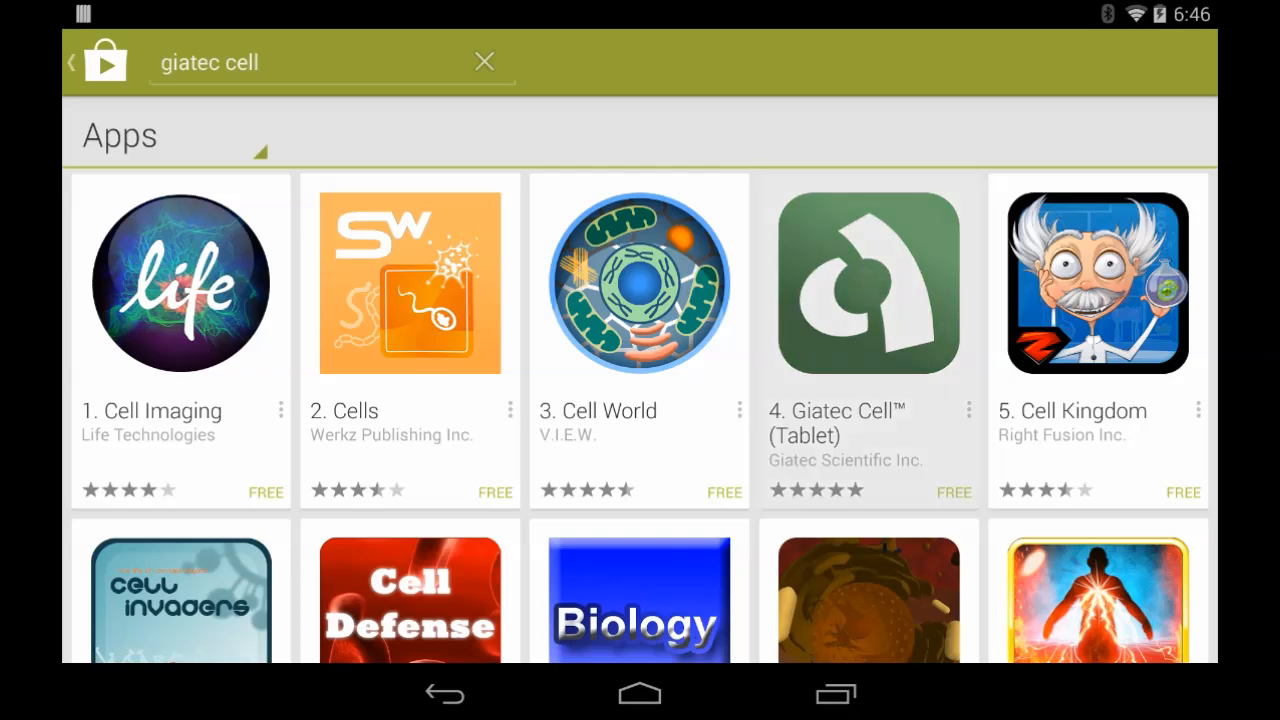
- Install Giatec Cell (Tablet), reviewing the full permission list and accepting it
click(868, 280)
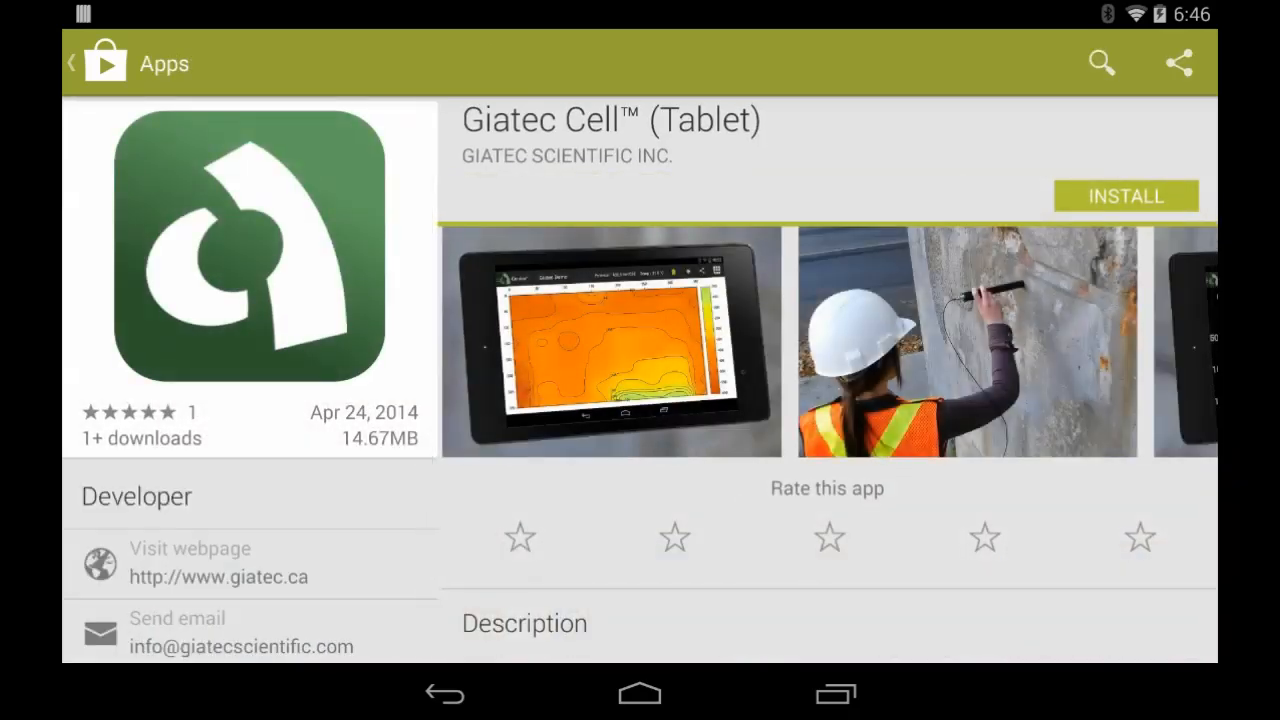
click(1124, 196)
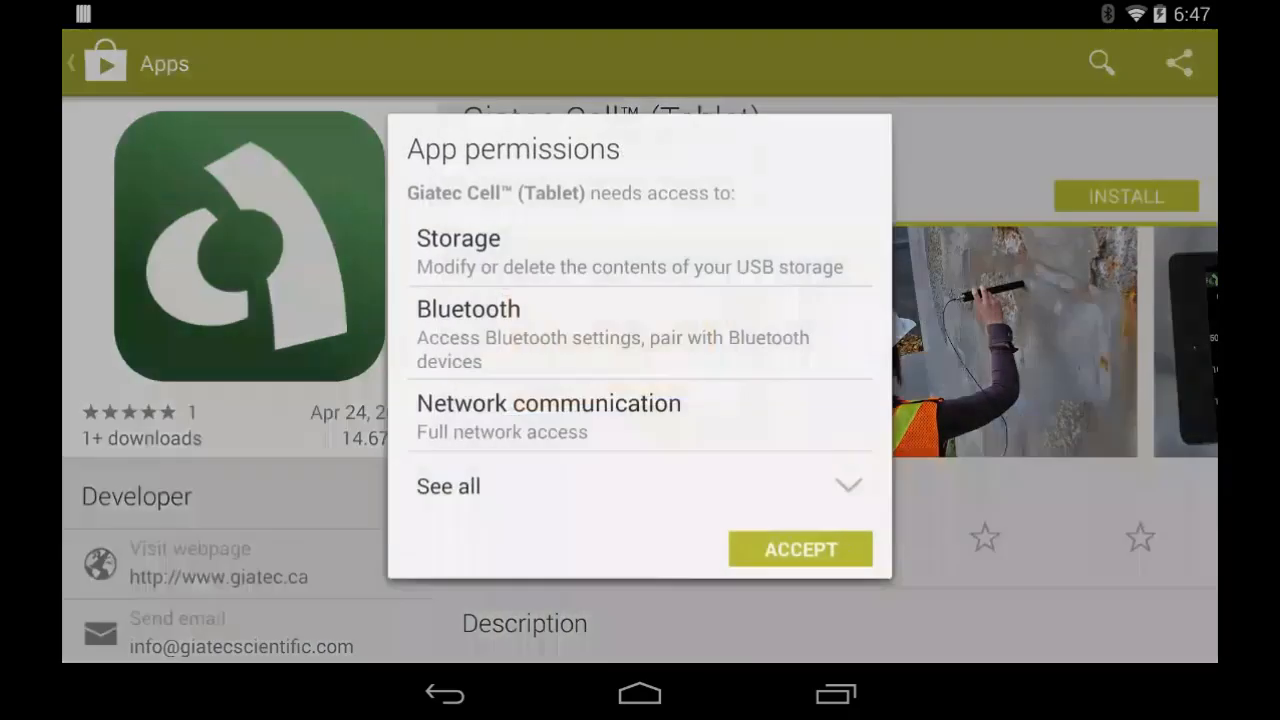
click(448, 486)
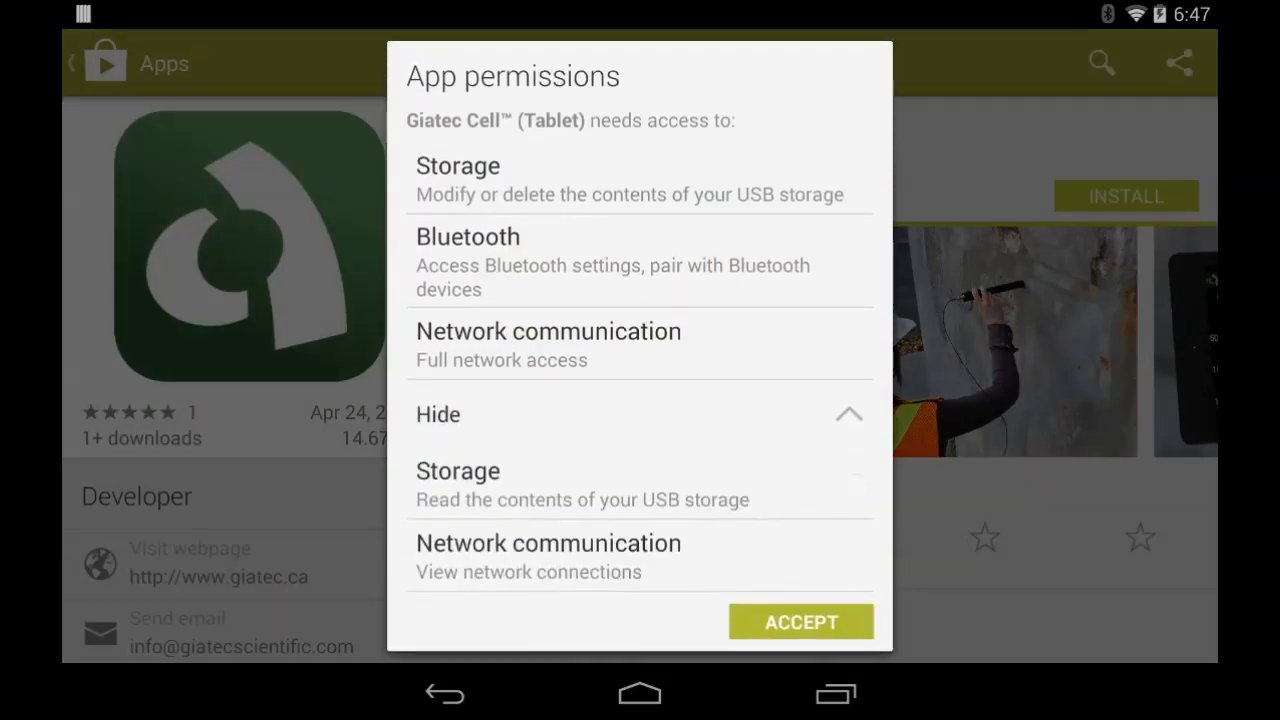
click(800, 620)
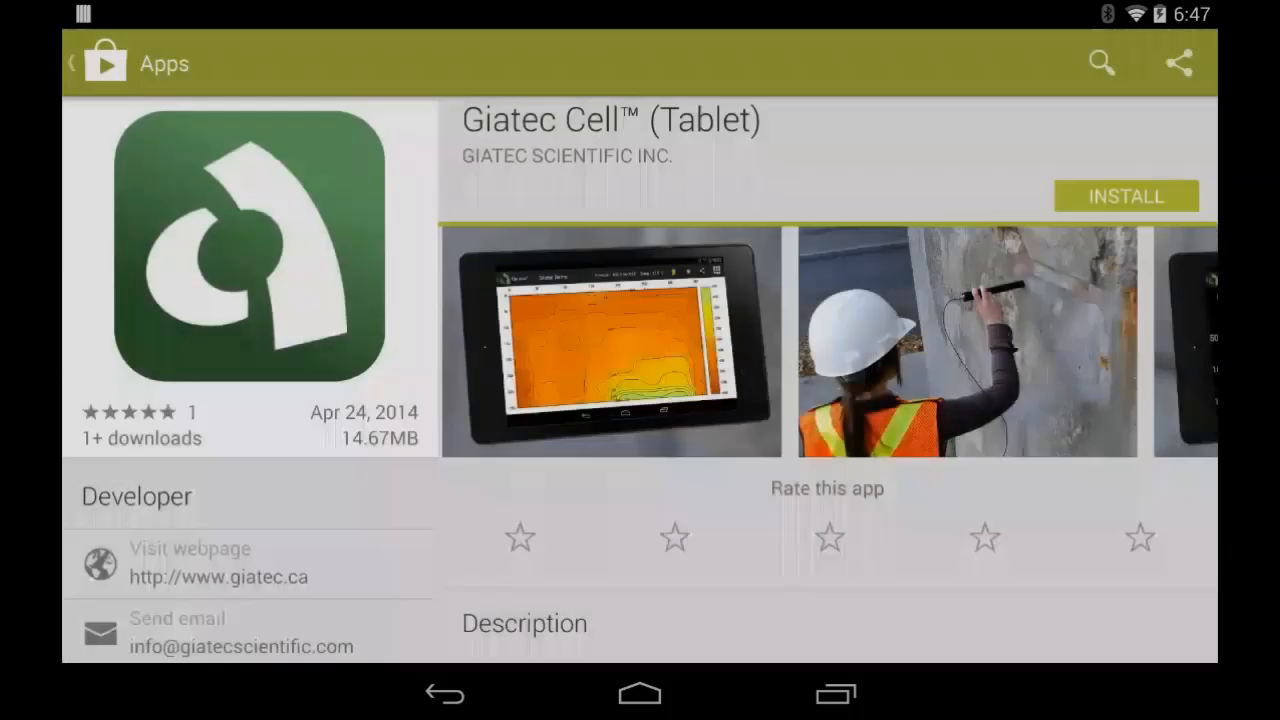
click(1124, 196)
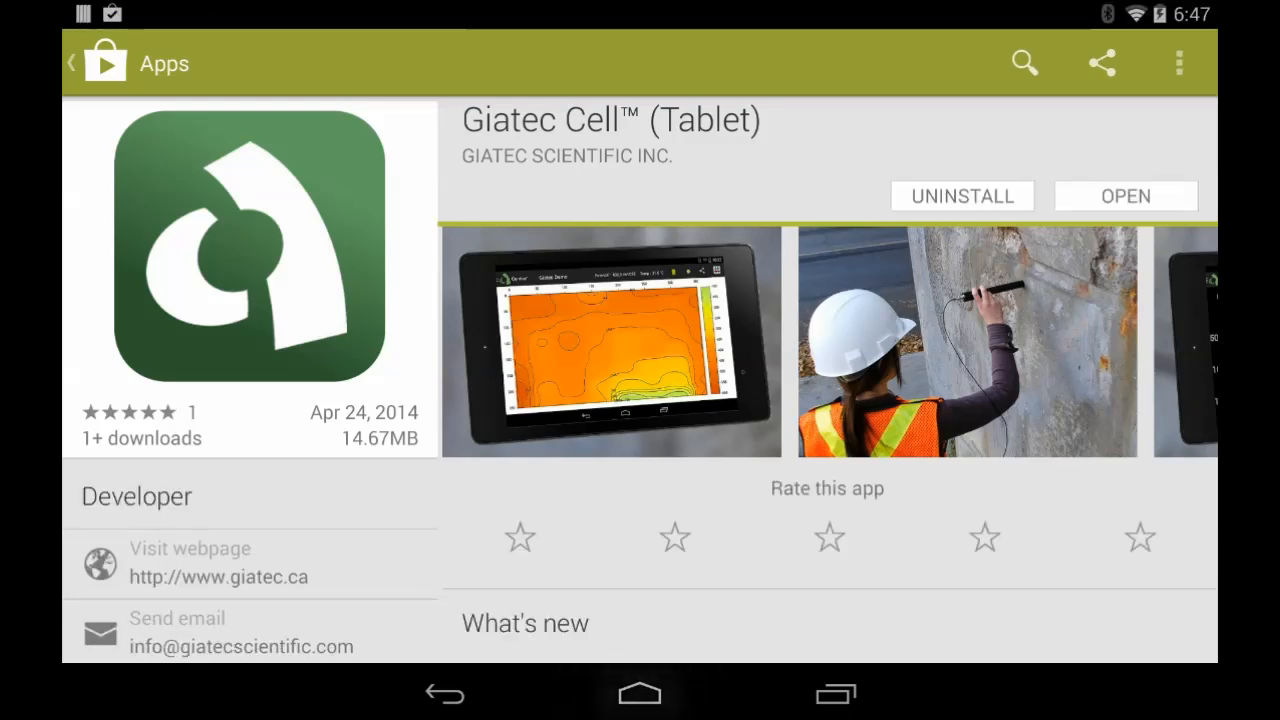
- Launch Giatec Cell and enter customer name Engineering in the activation form
click(640, 692)
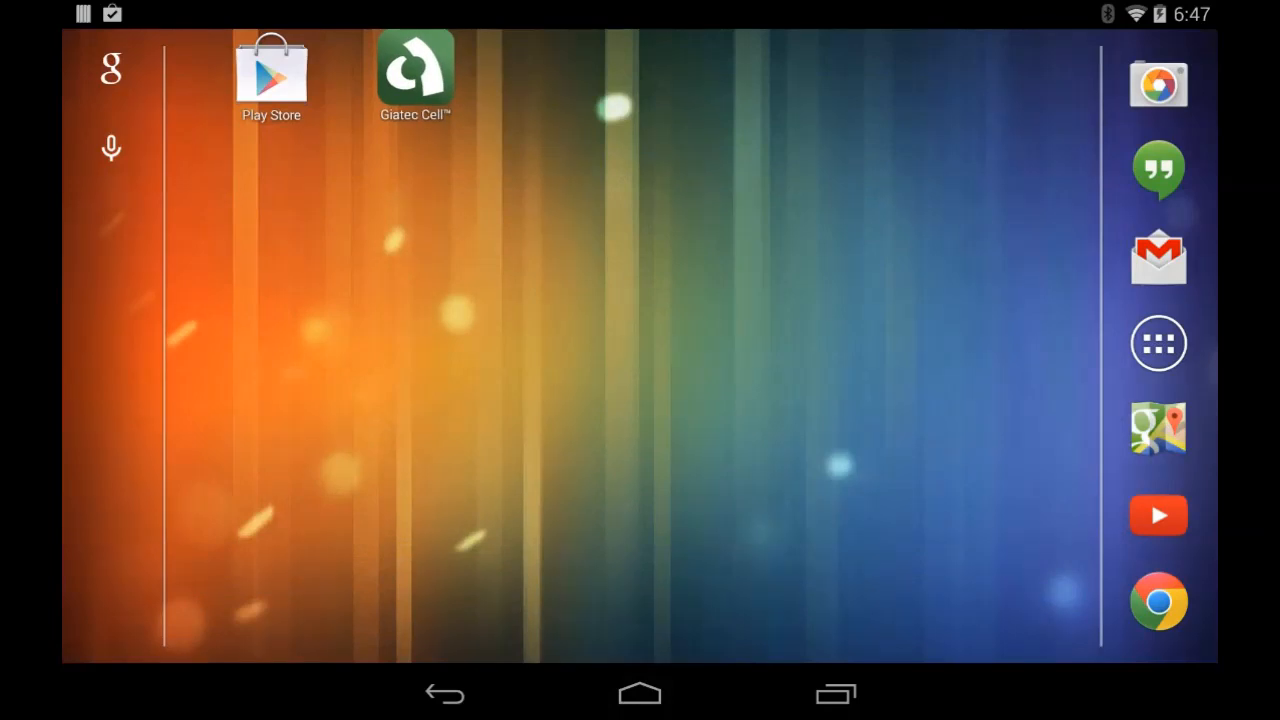
click(414, 64)
text(En)
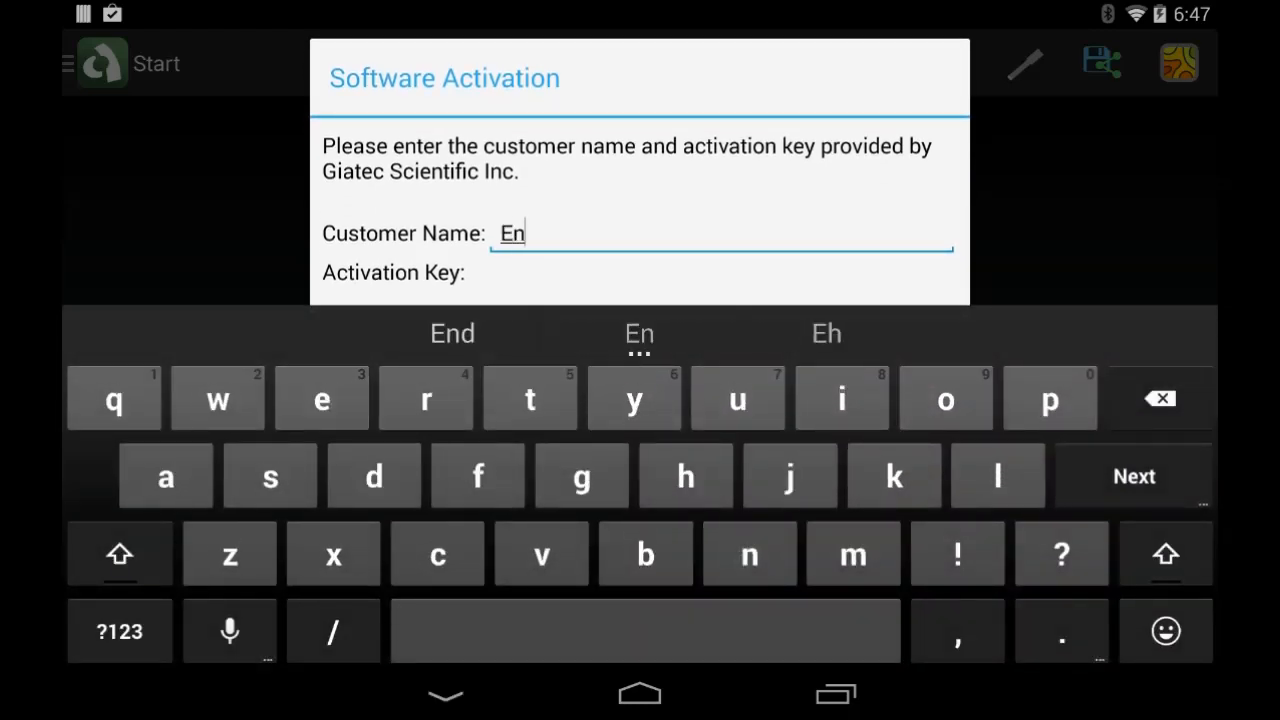
text(gi)
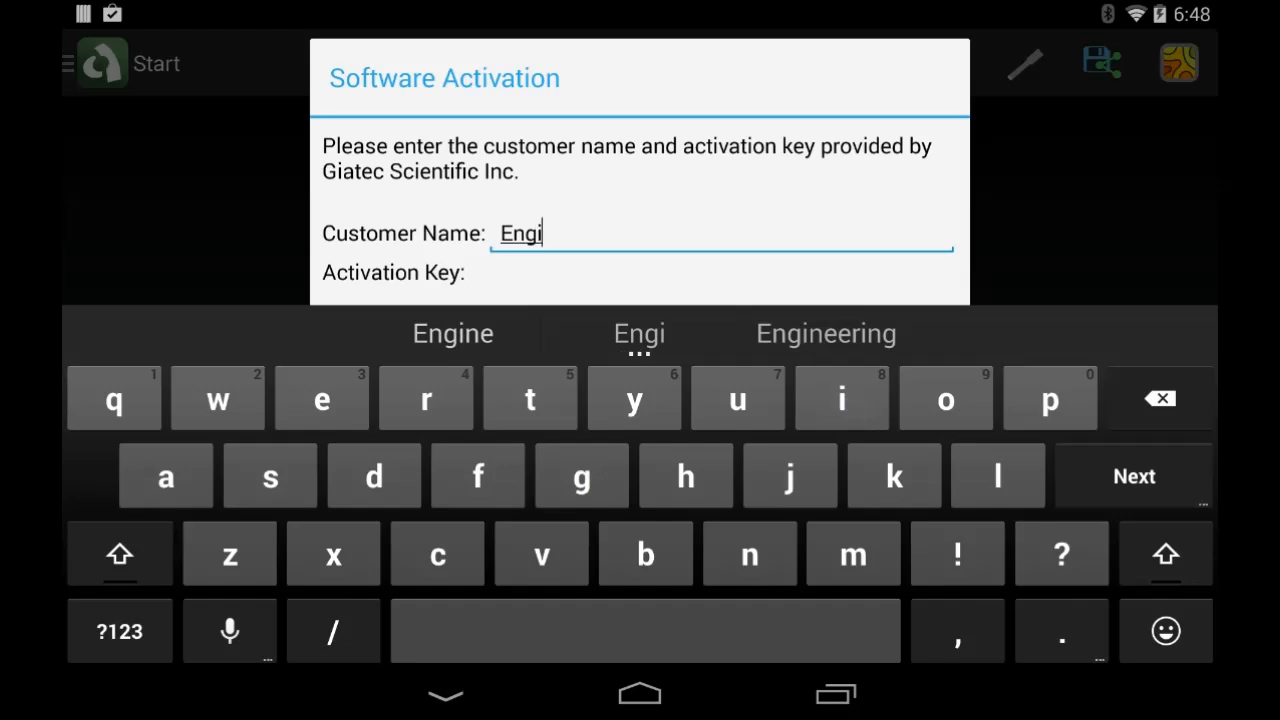
click(424, 396)
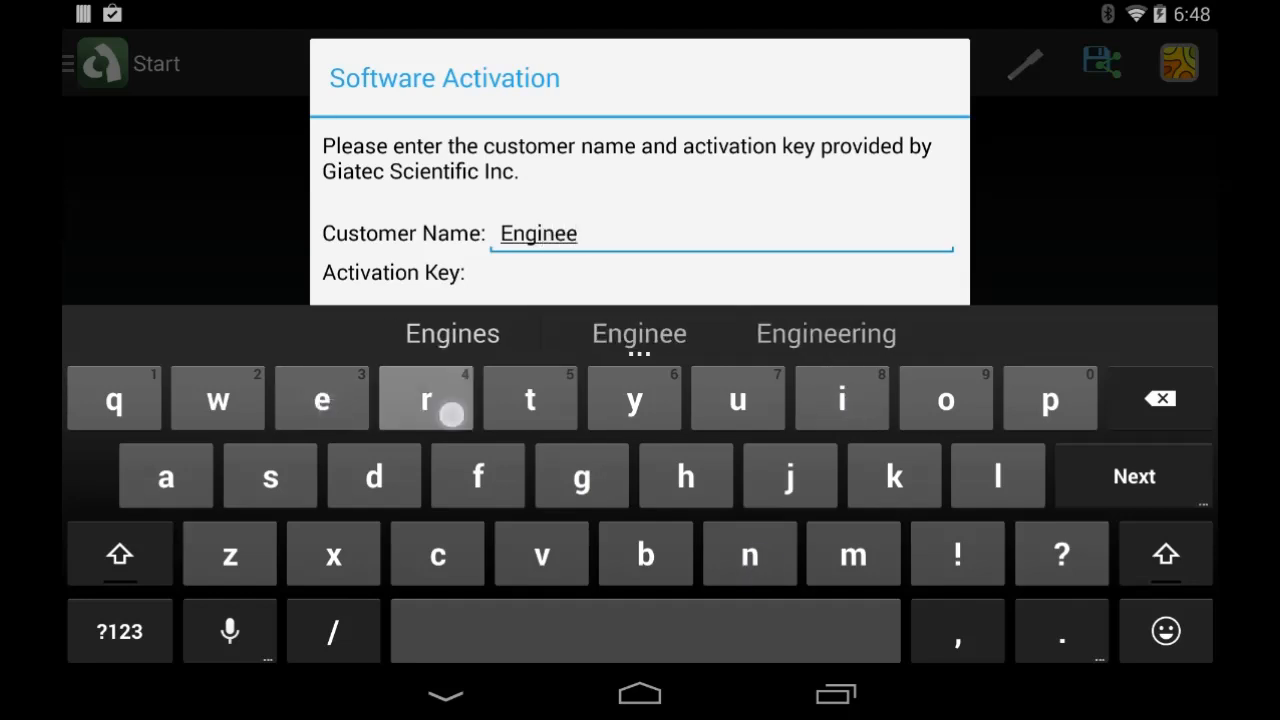
text(ring)
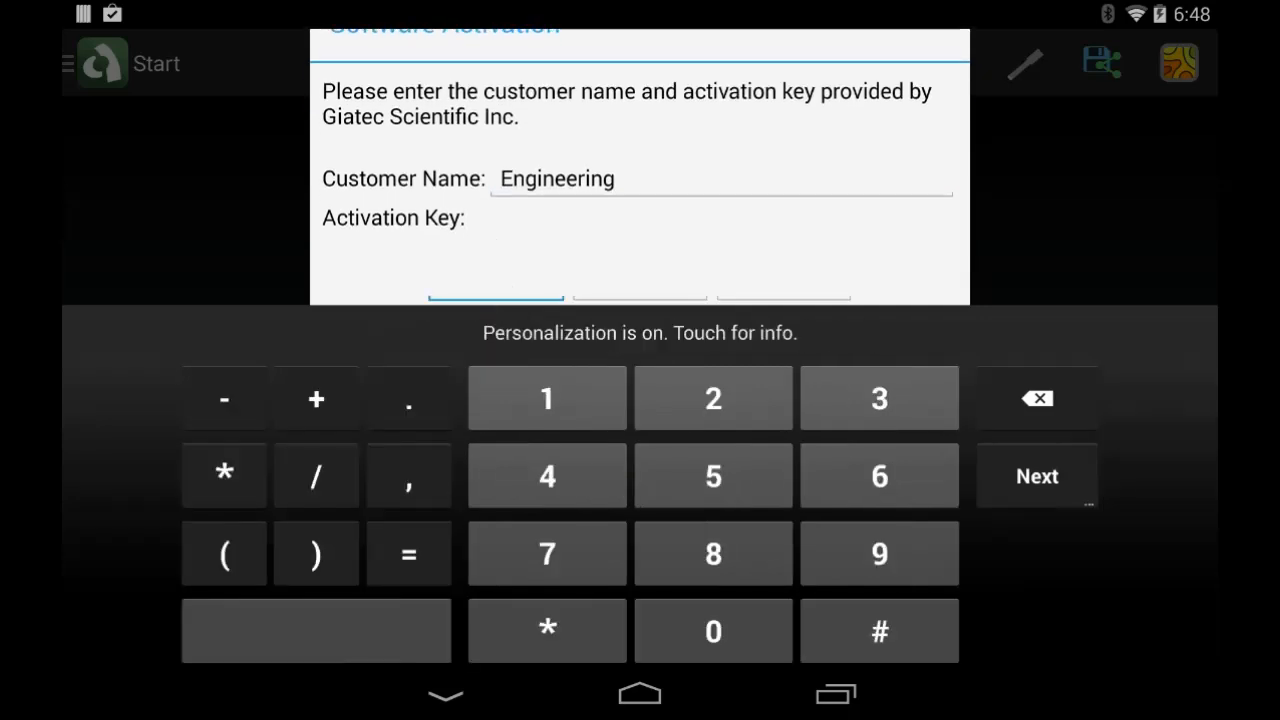
click(880, 398)
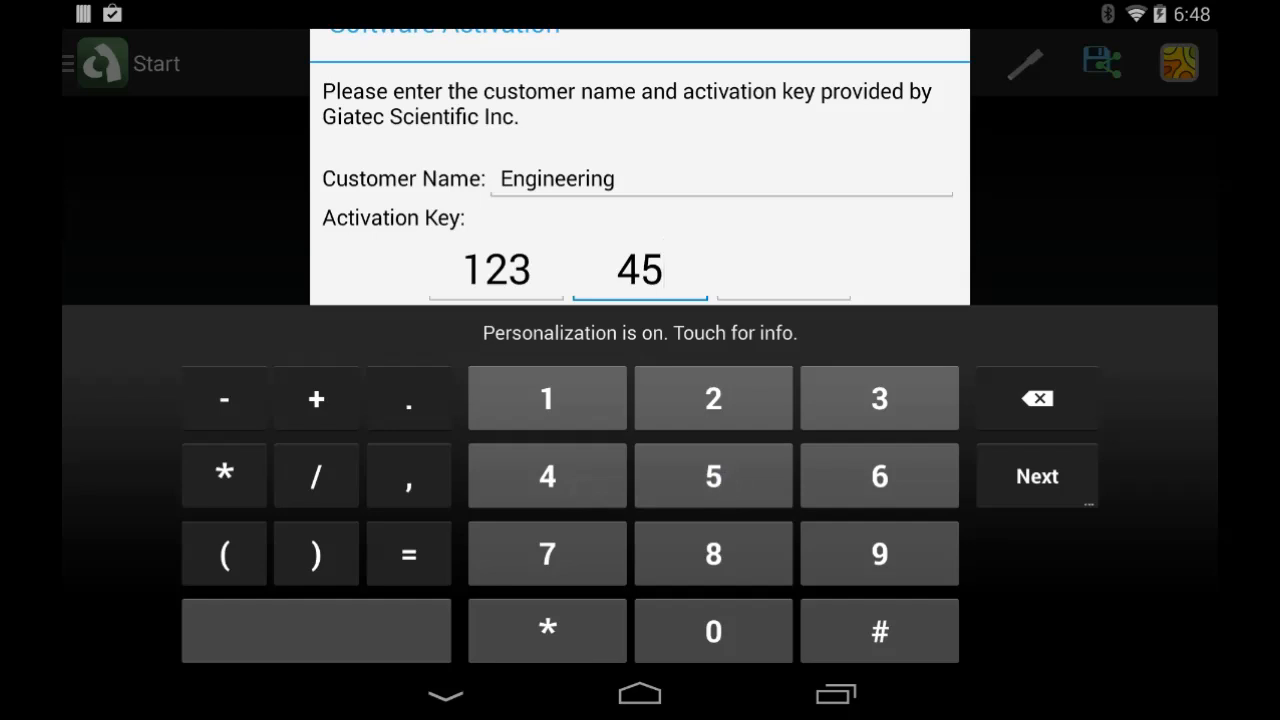
text(7)
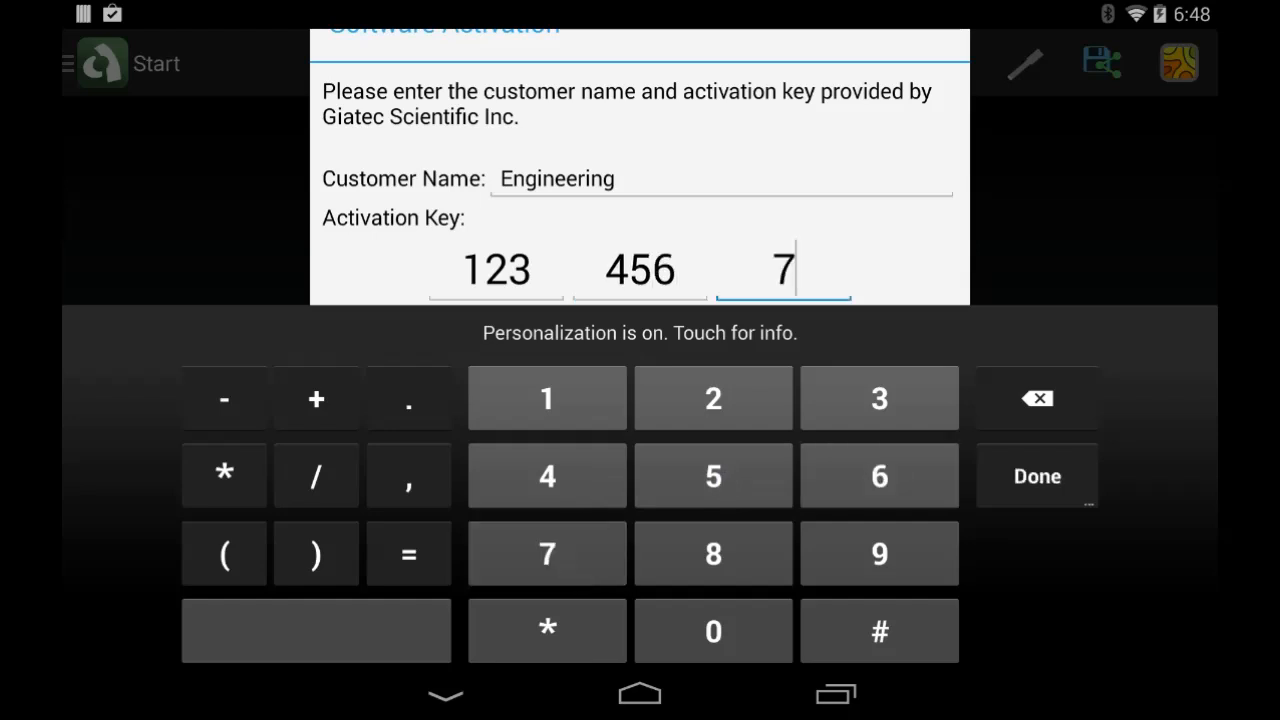
text(89)
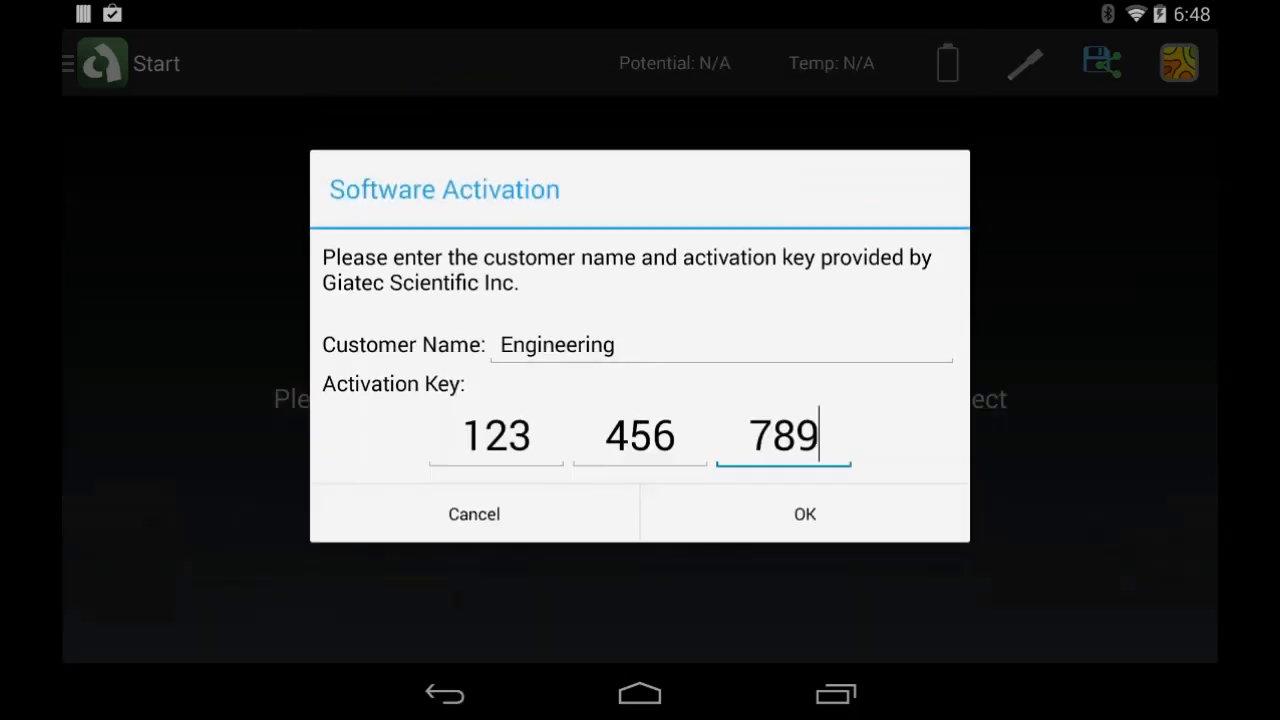
click(804, 512)
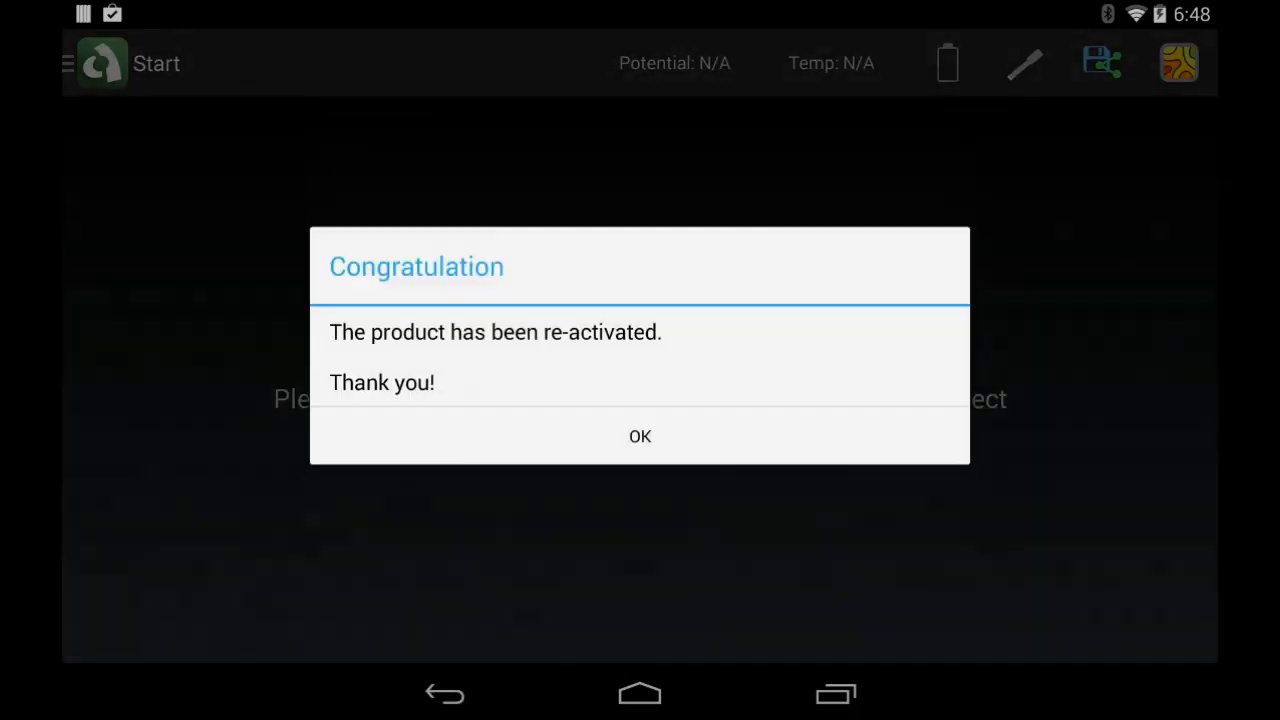
click(640, 436)
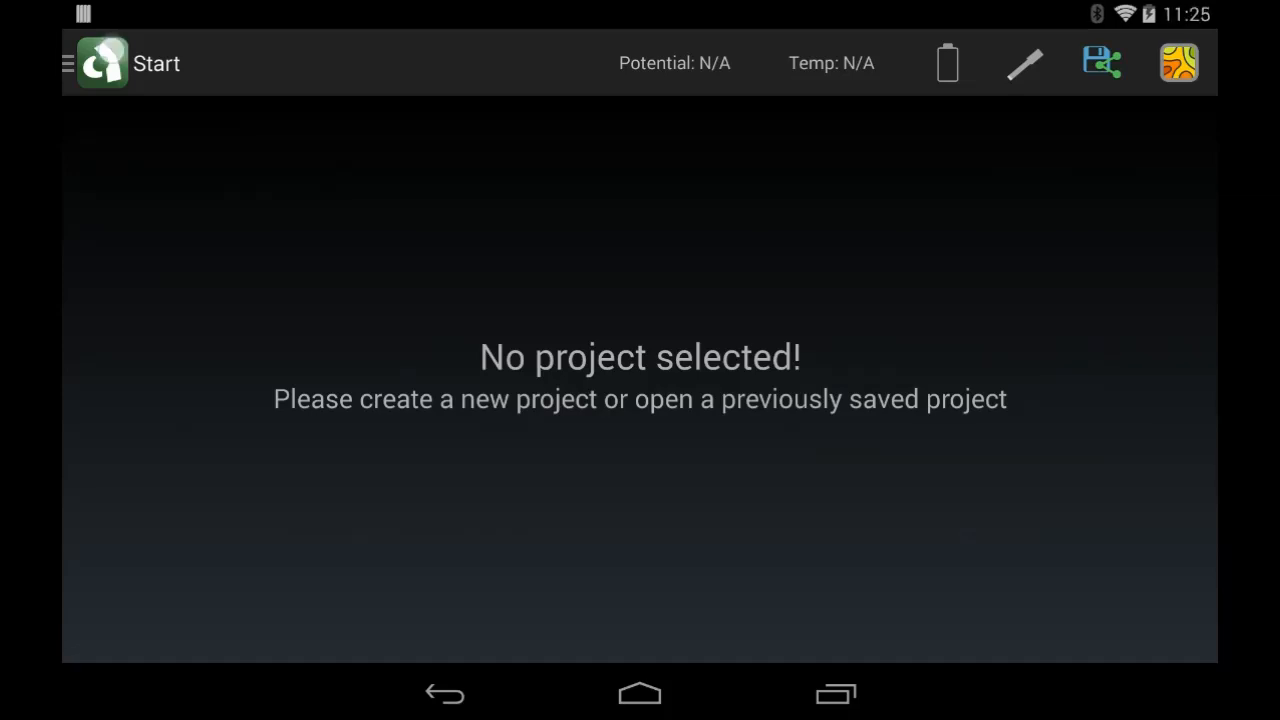
- Start a new project named Giatec Demo
click(68, 62)
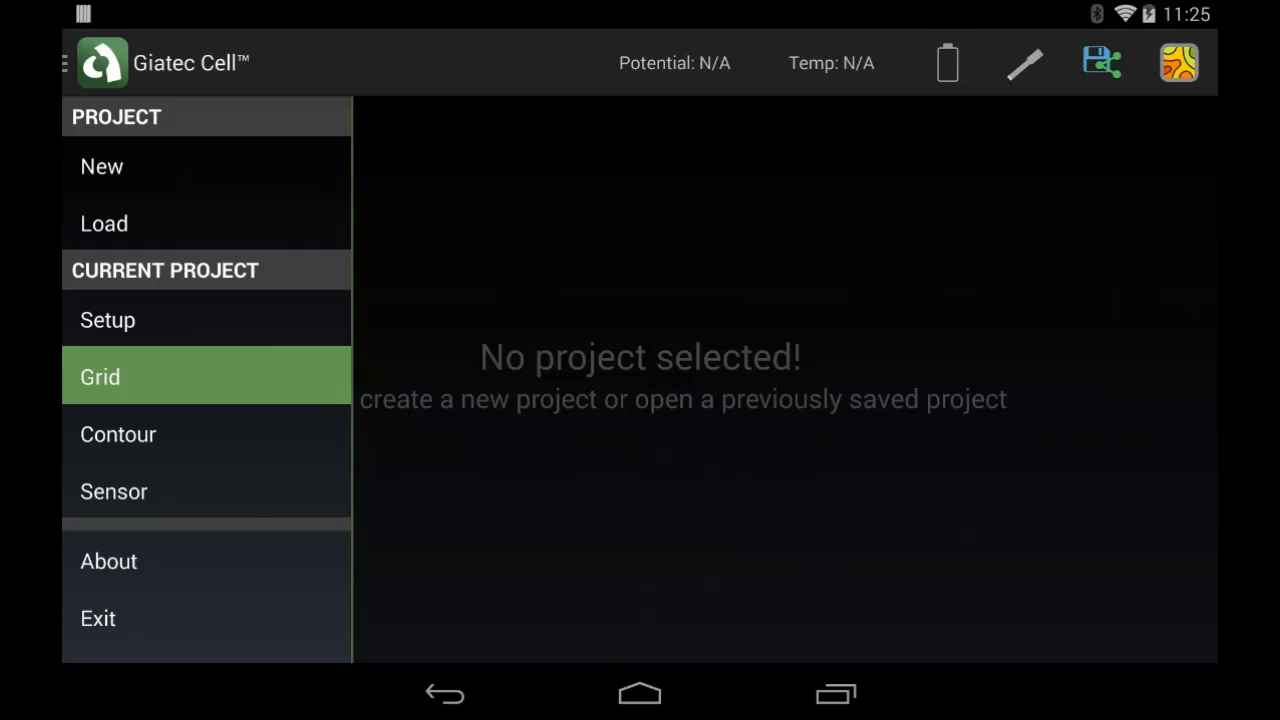
click(102, 166)
text(G)
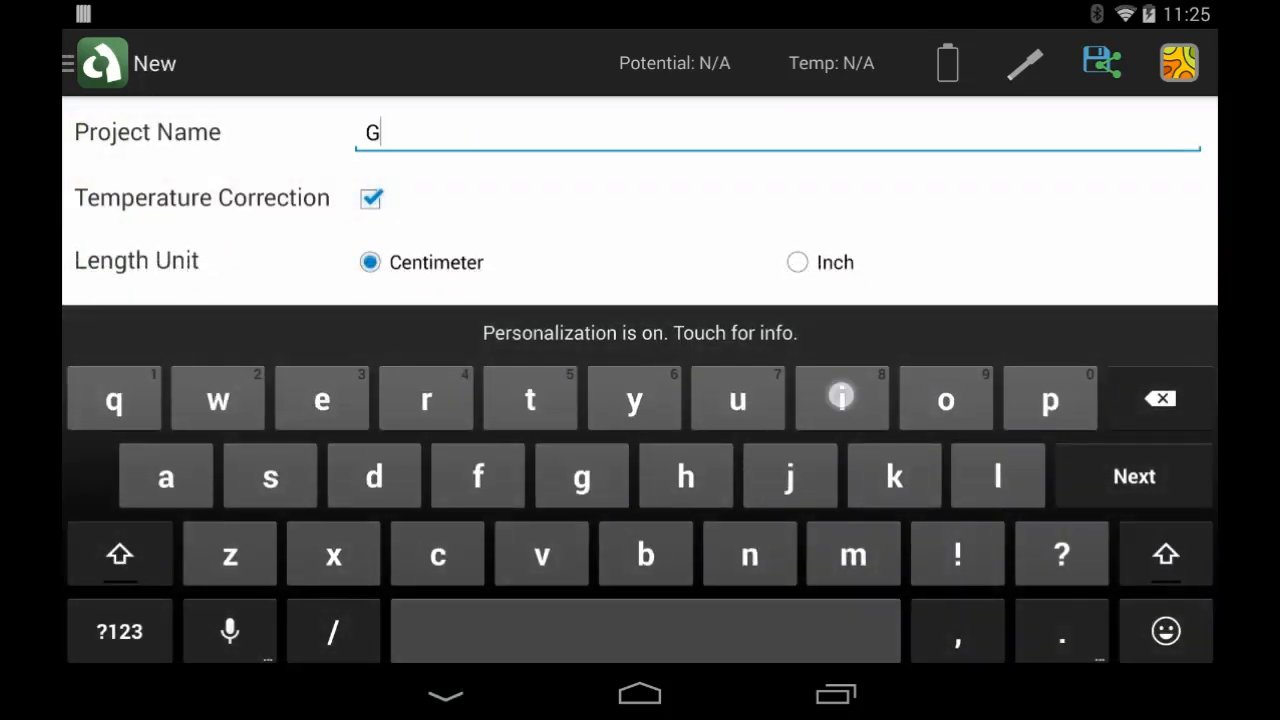
text(iatec Demo)
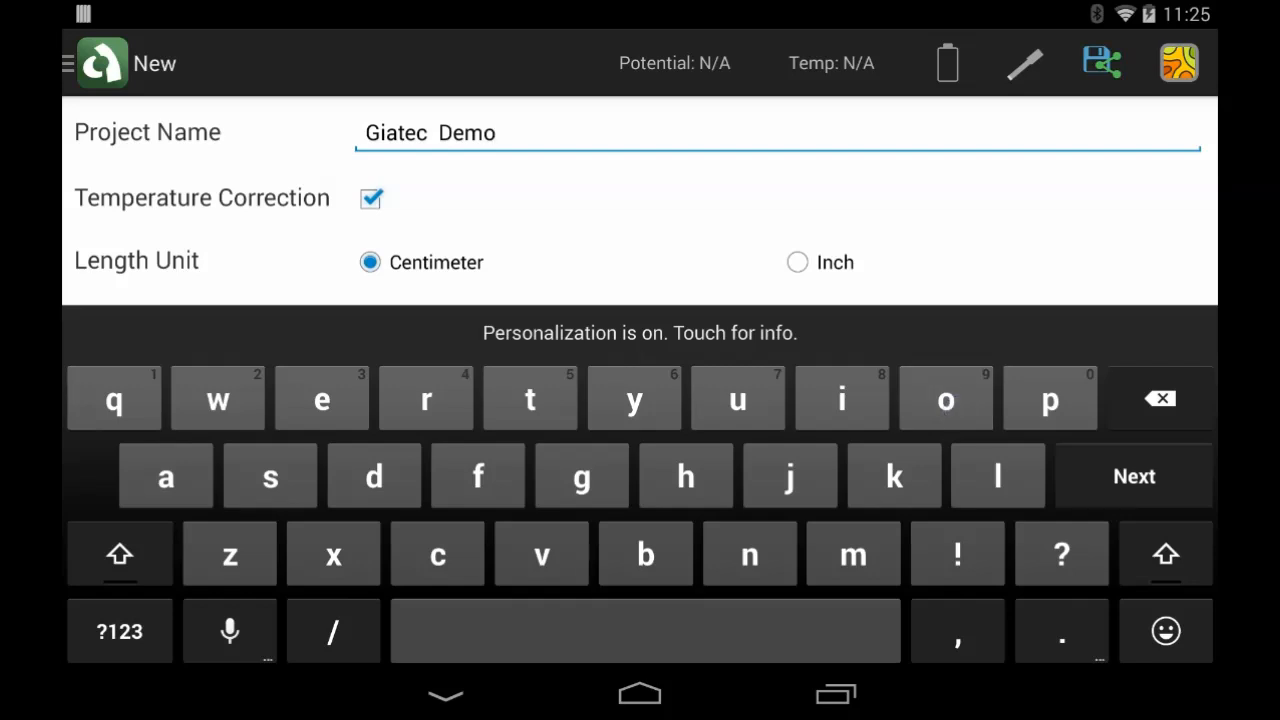
click(796, 262)
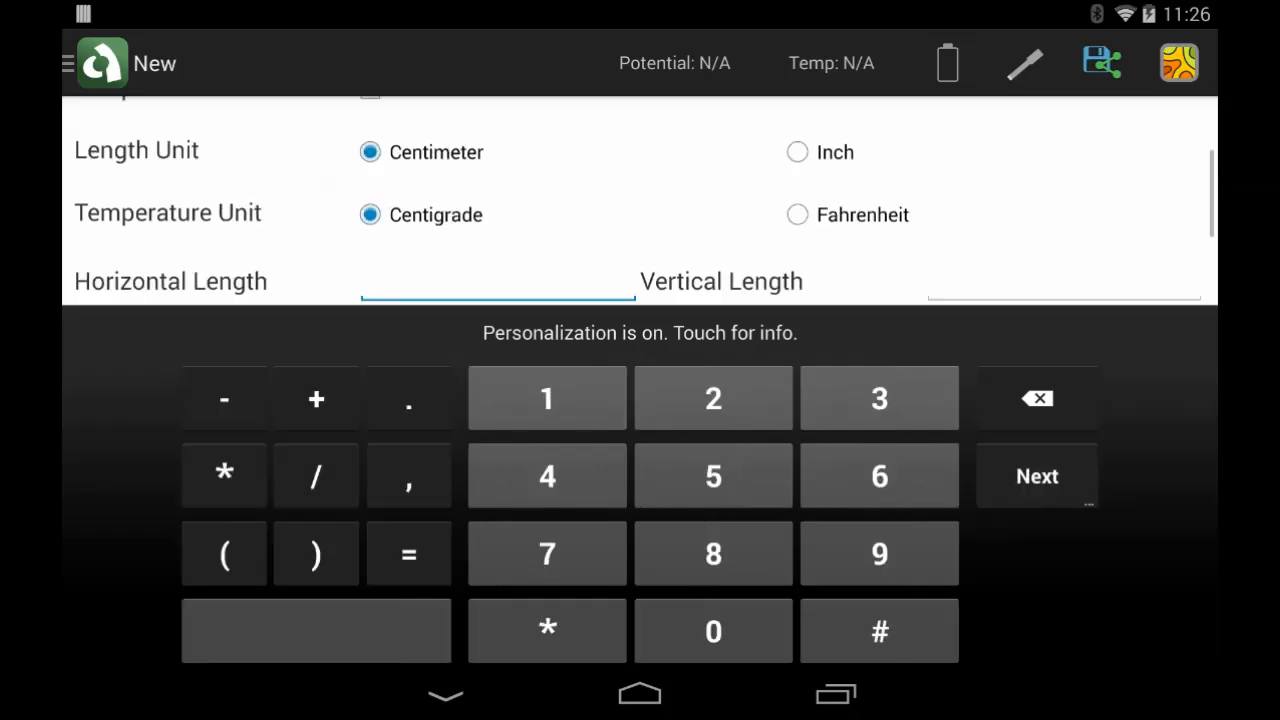
- Keep Centigrade units, set a 350×350 grid at 50 spacing and save the project
click(796, 214)
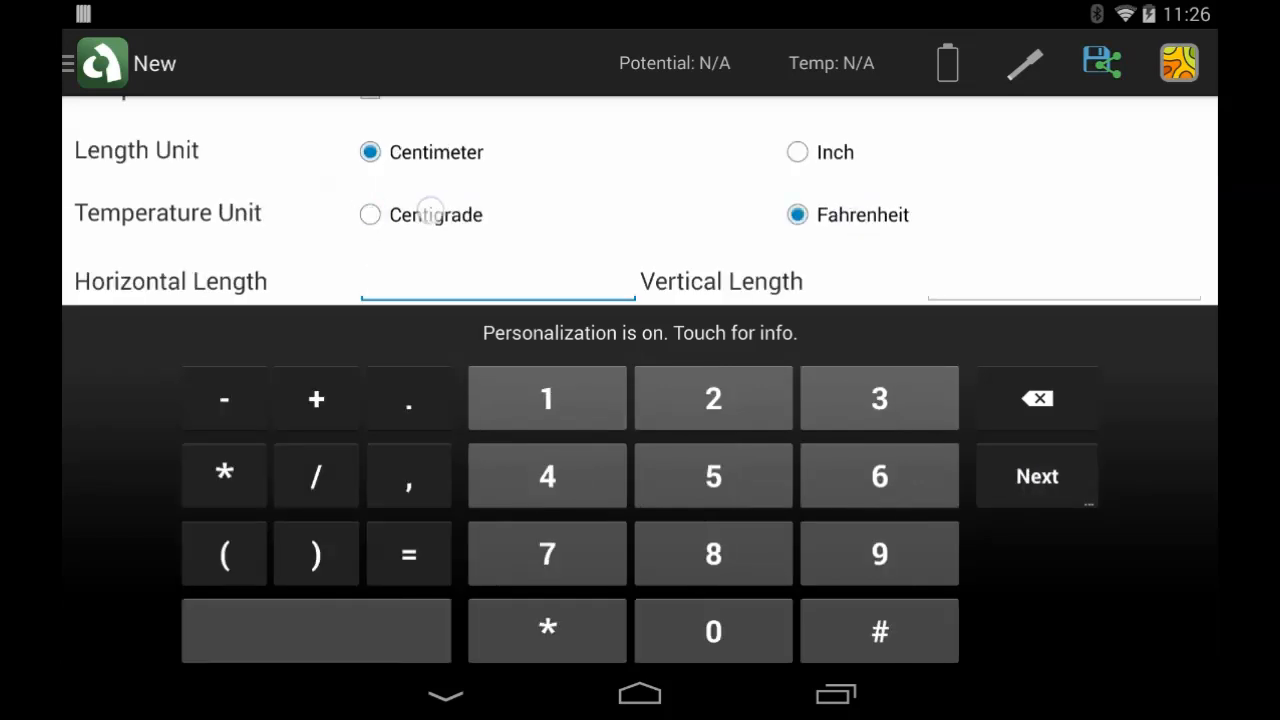
click(370, 214)
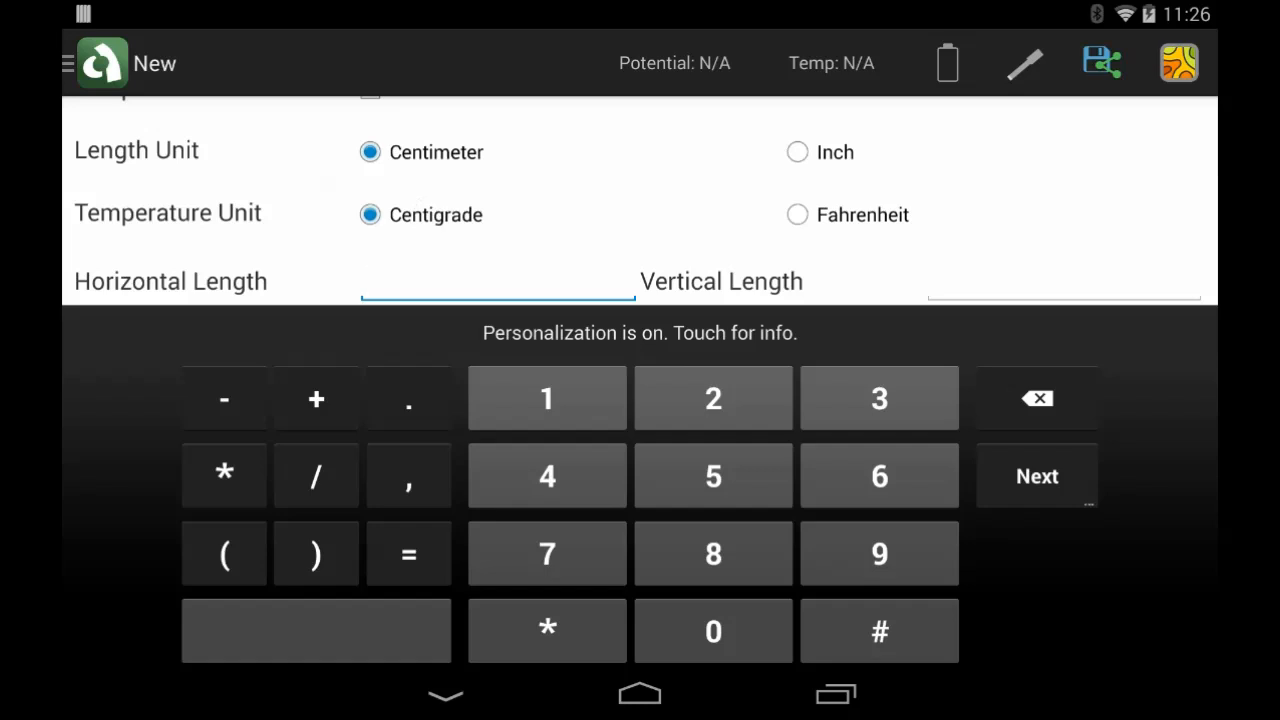
click(1036, 476)
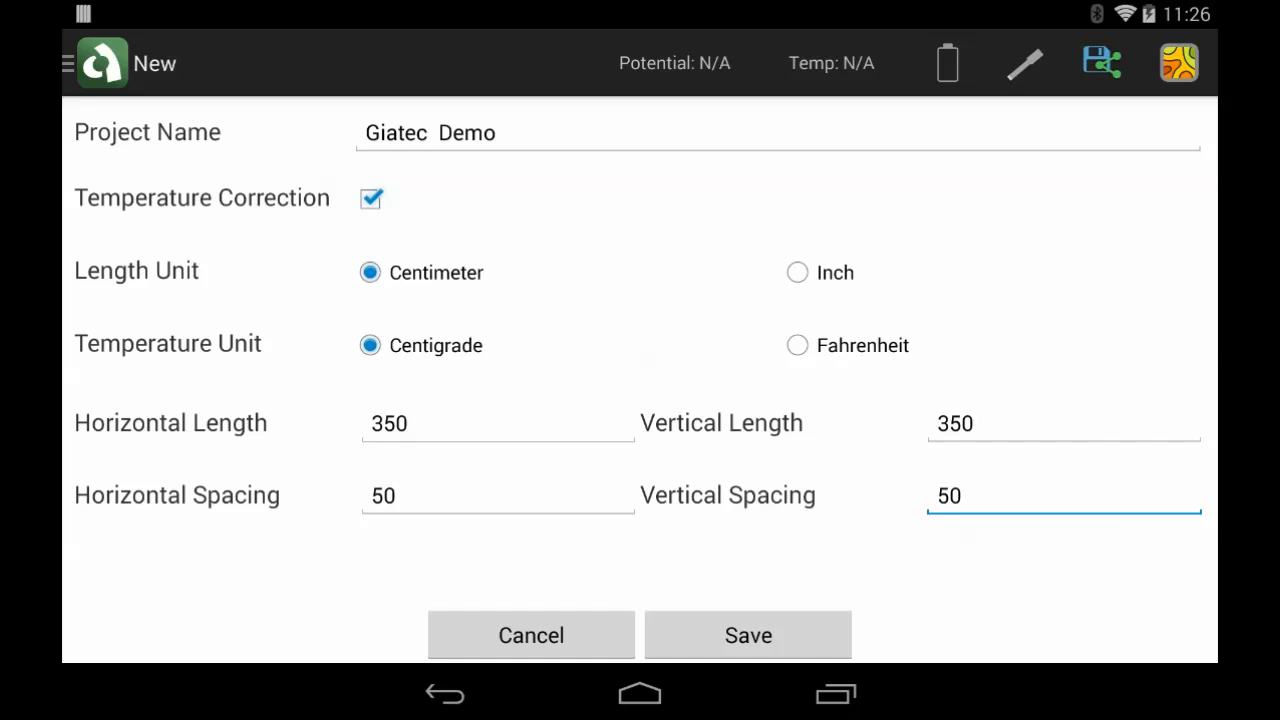
click(748, 636)
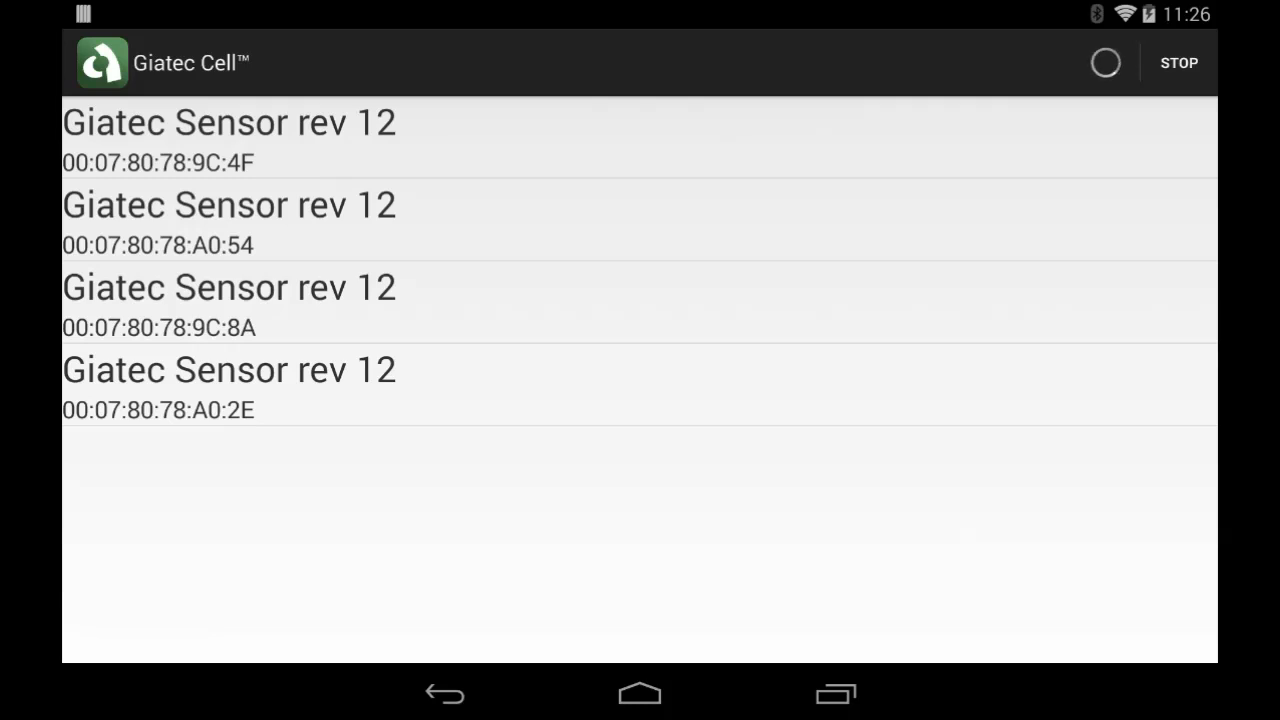
- Connect the first Giatec sensor and store readings at points 50,50 and 100,50 onward
click(228, 122)
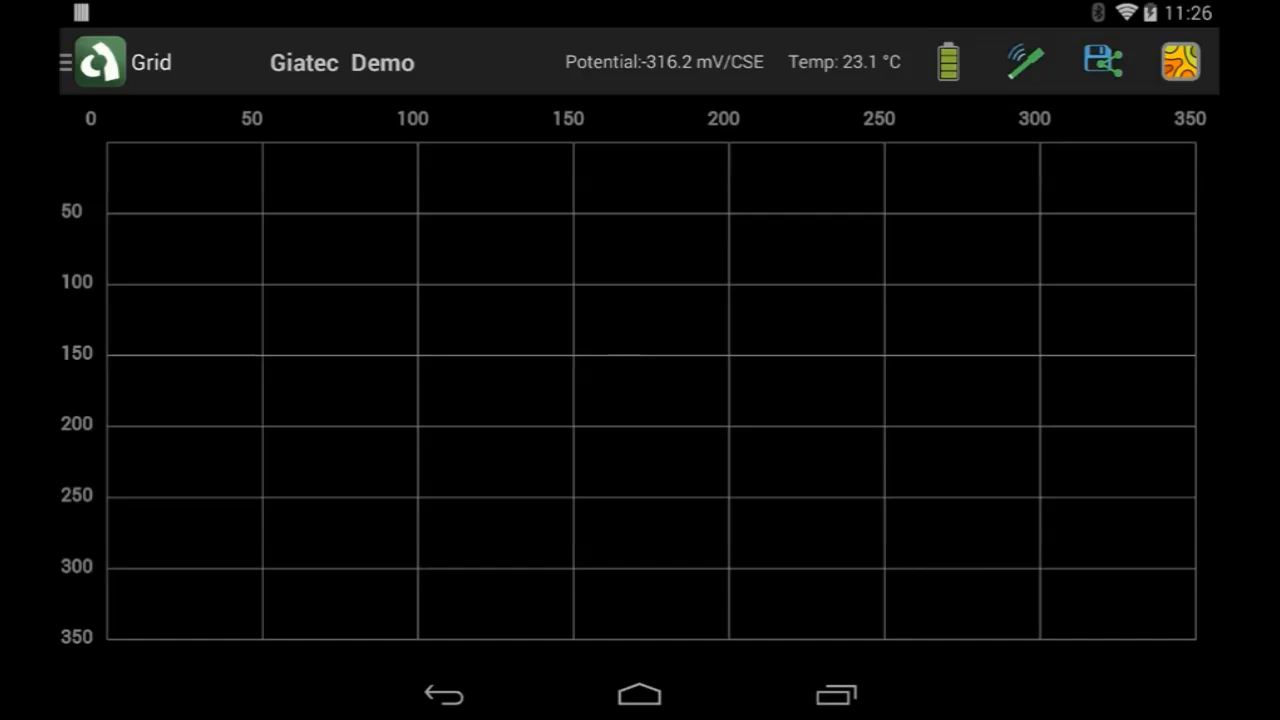
click(278, 234)
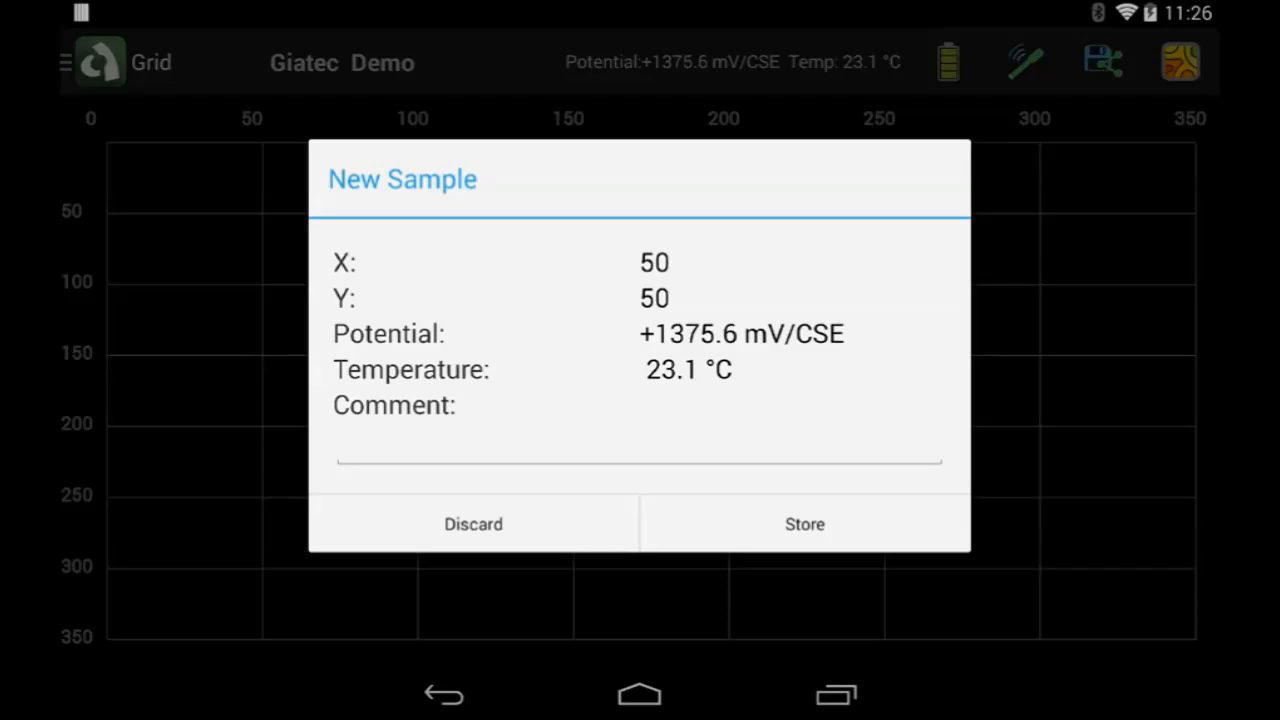
click(804, 524)
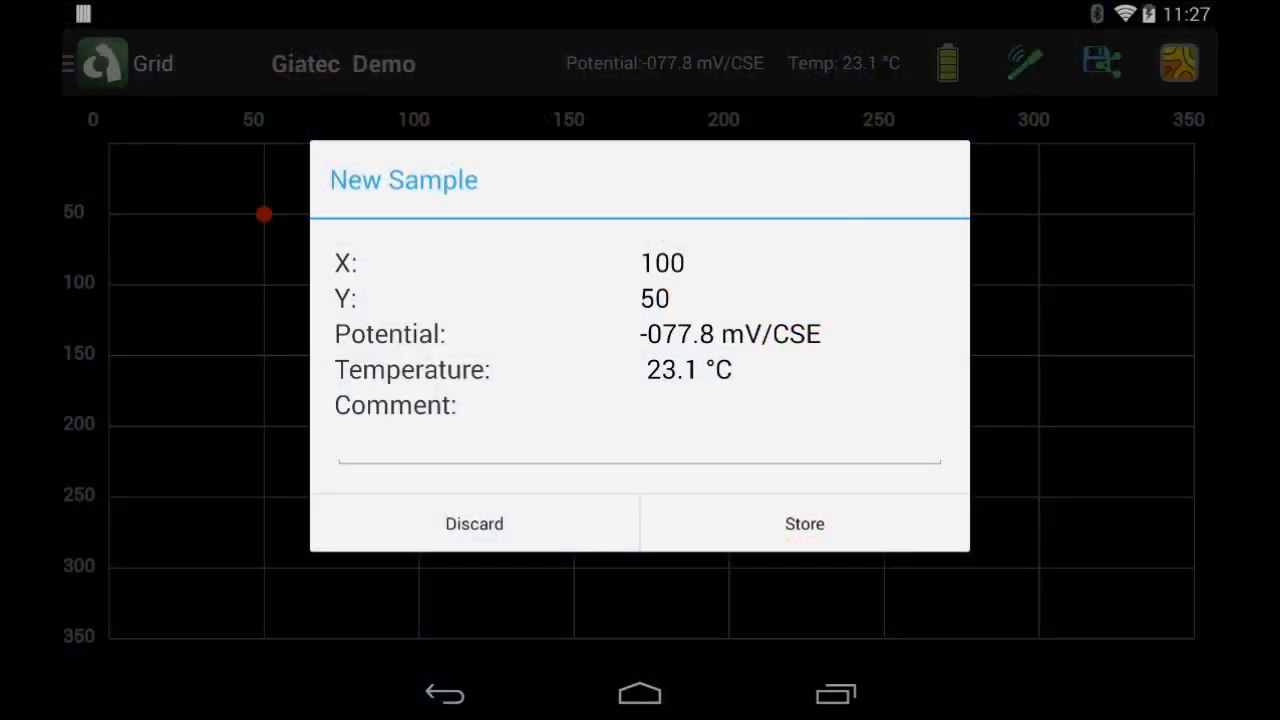
click(804, 524)
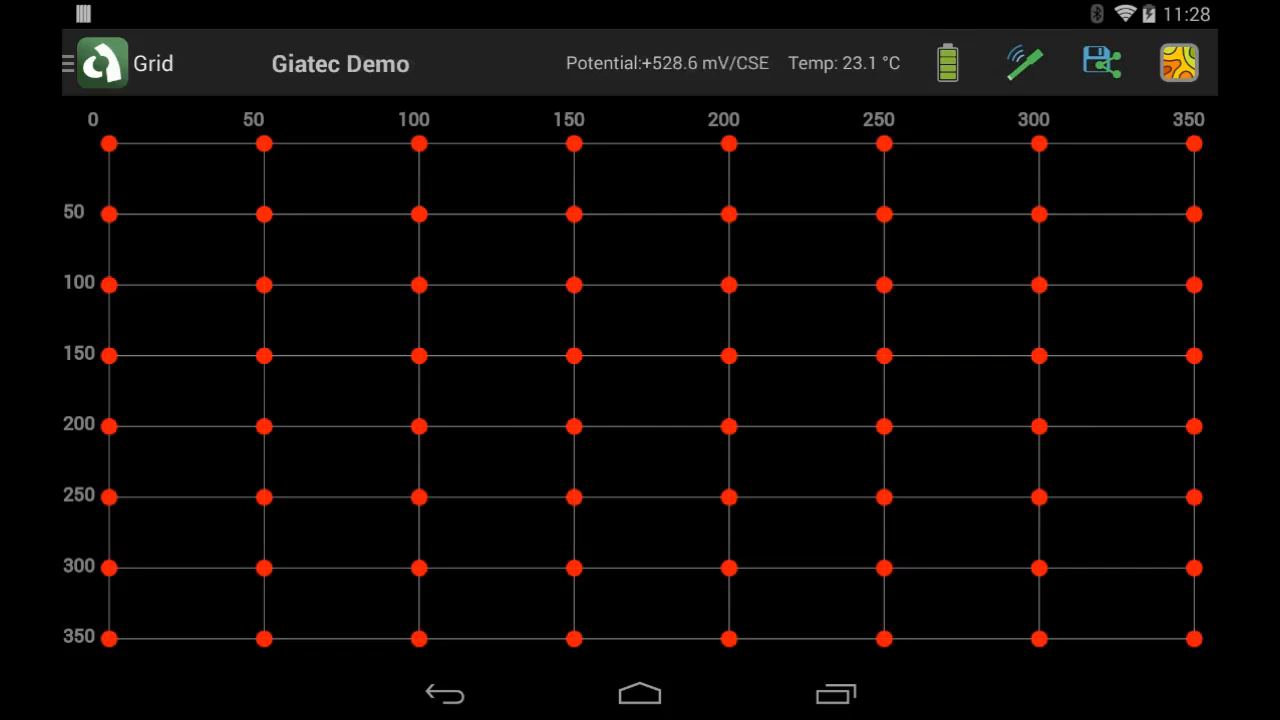
click(1178, 62)
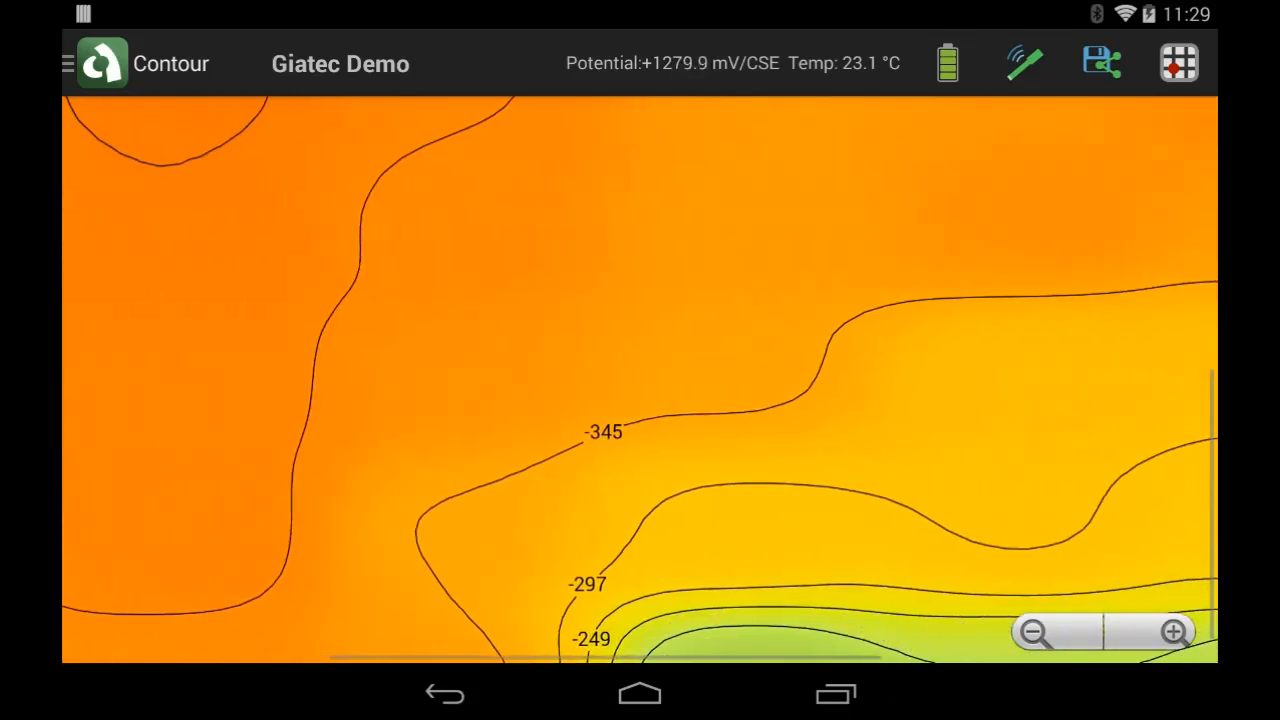
click(1032, 632)
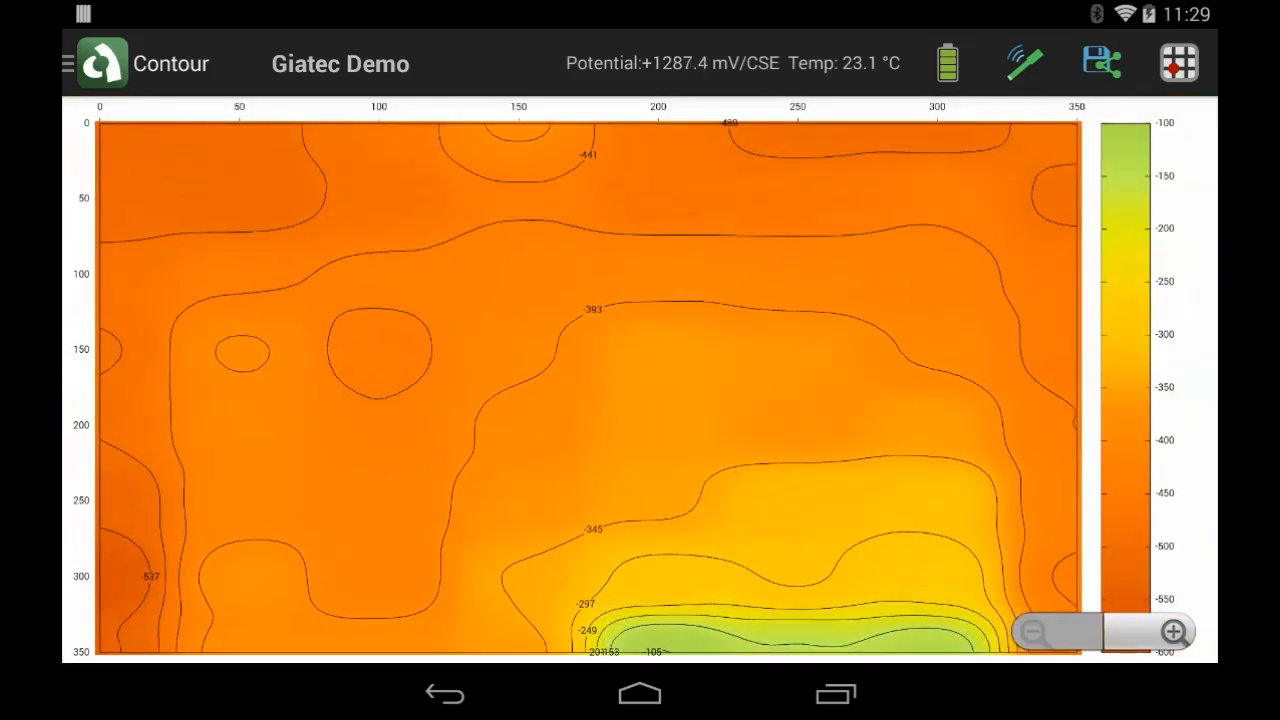
click(1178, 62)
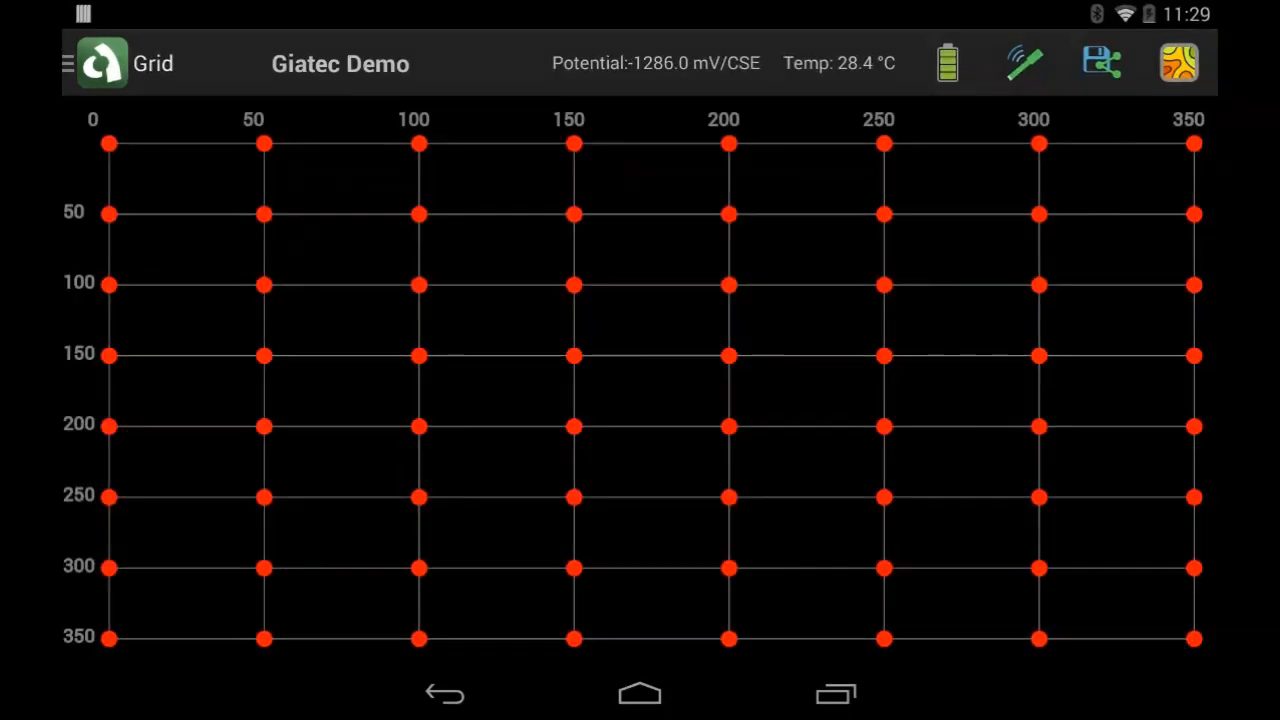
- Delete the 50,50 sample and re-measure points 50,50 and 100,50
click(264, 212)
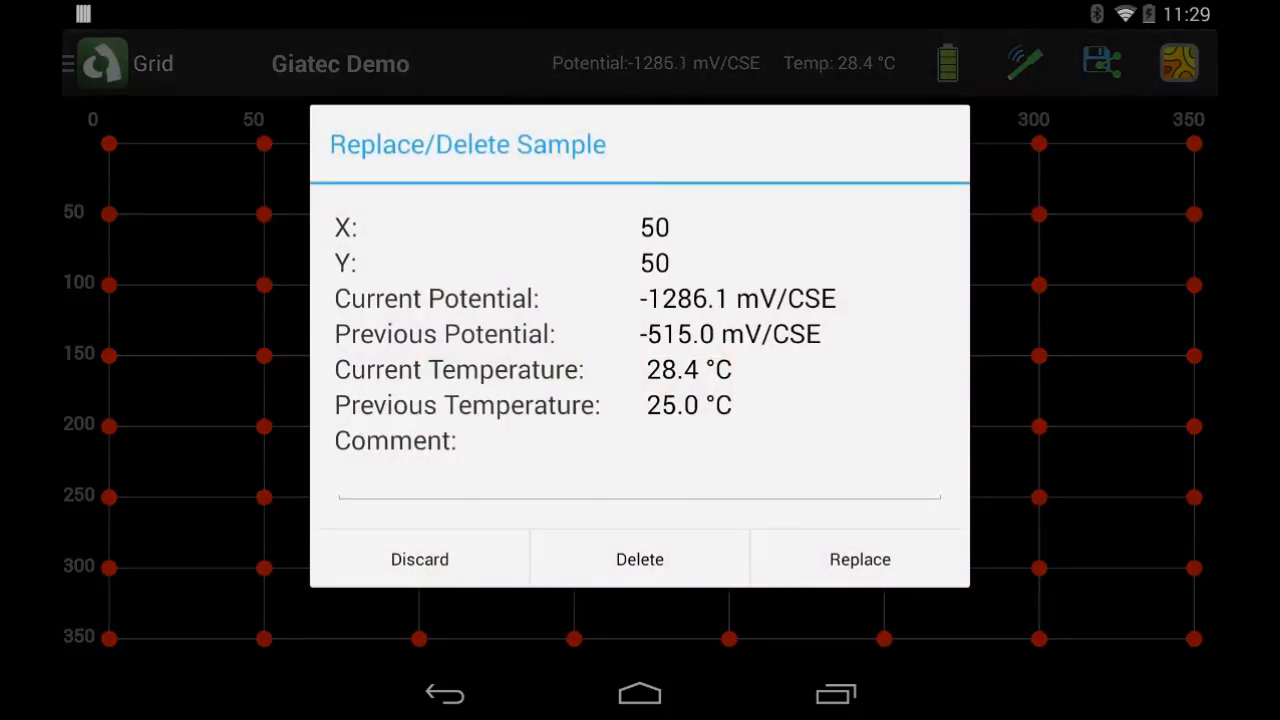
click(420, 560)
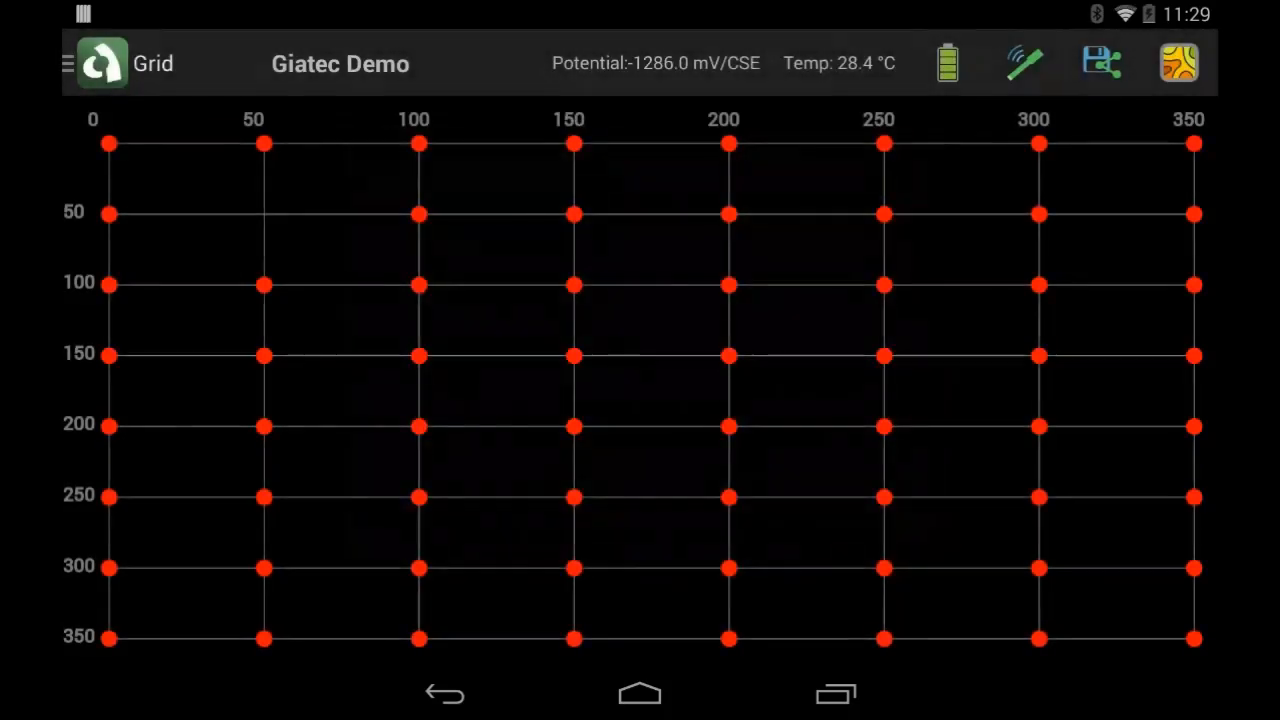
click(416, 212)
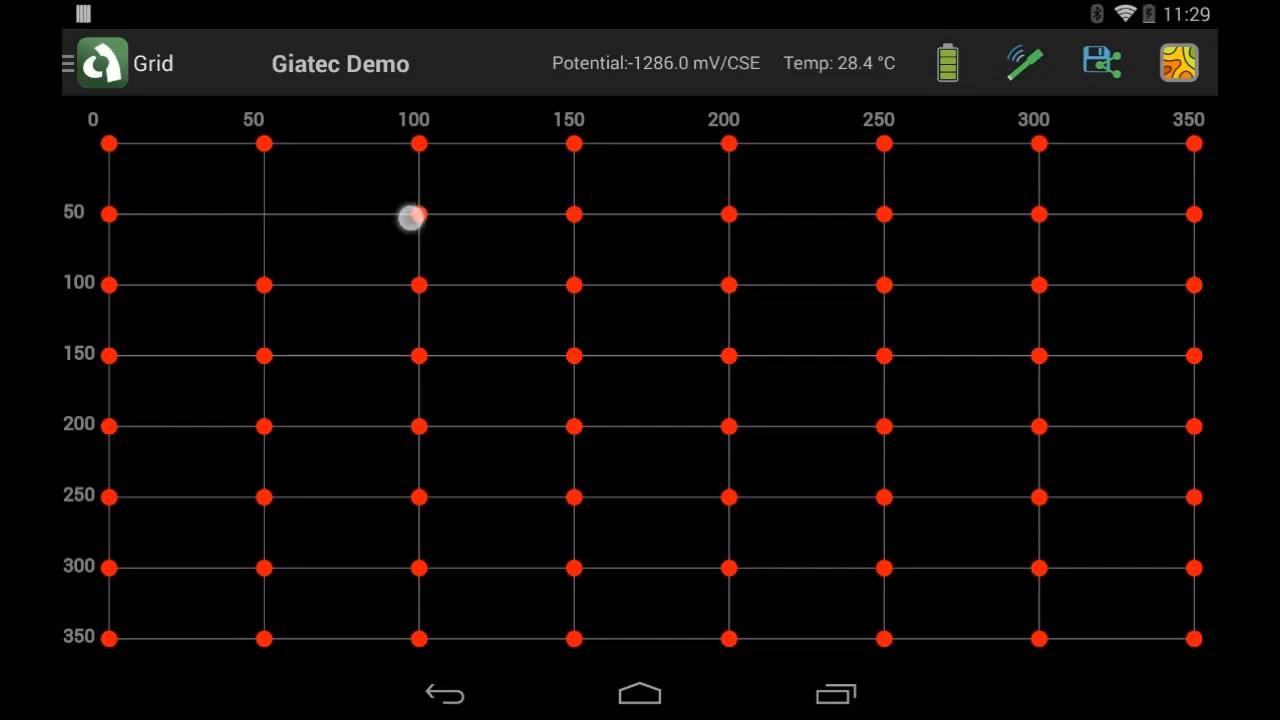
click(416, 214)
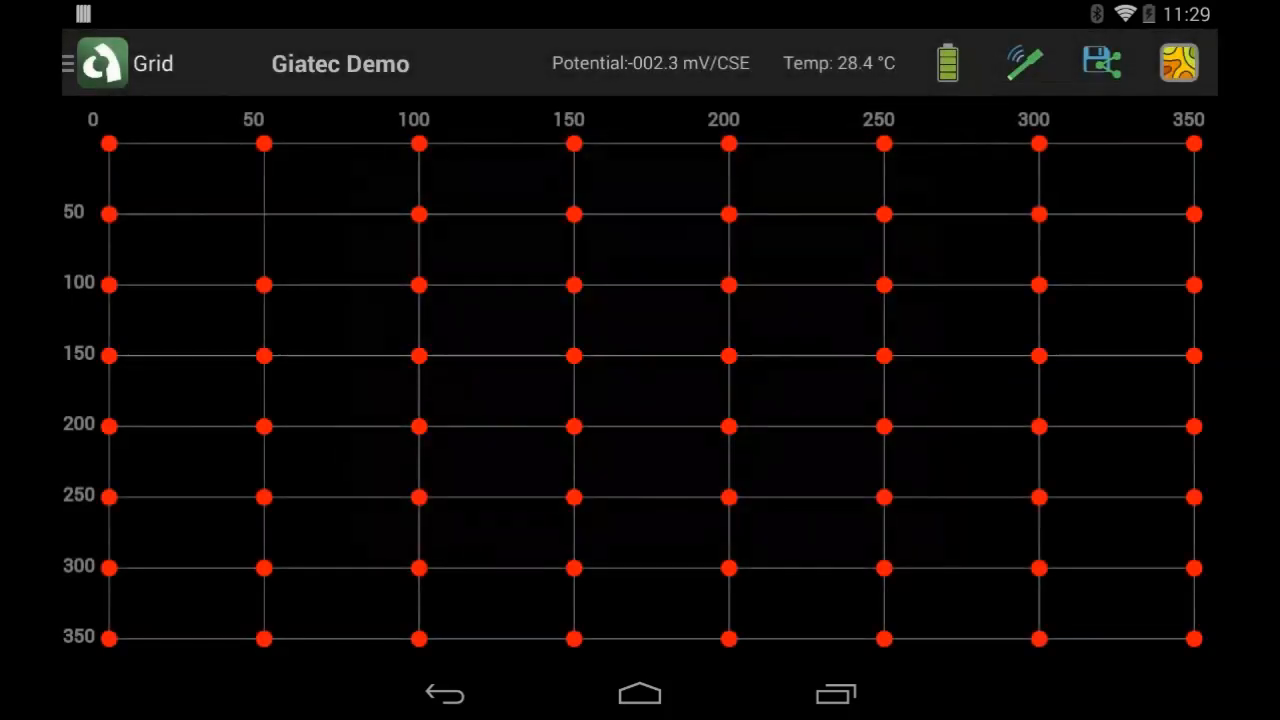
- Regenerate the contour map and return to the sampling grid
click(1178, 62)
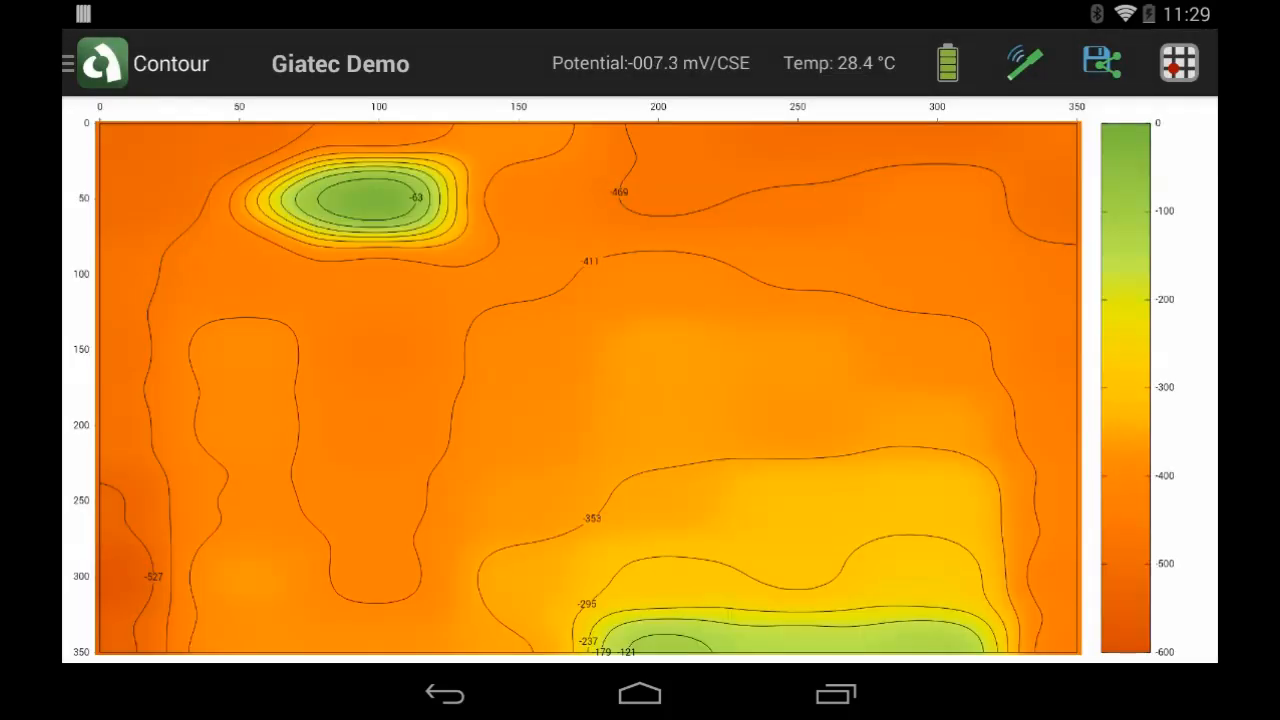
click(1100, 62)
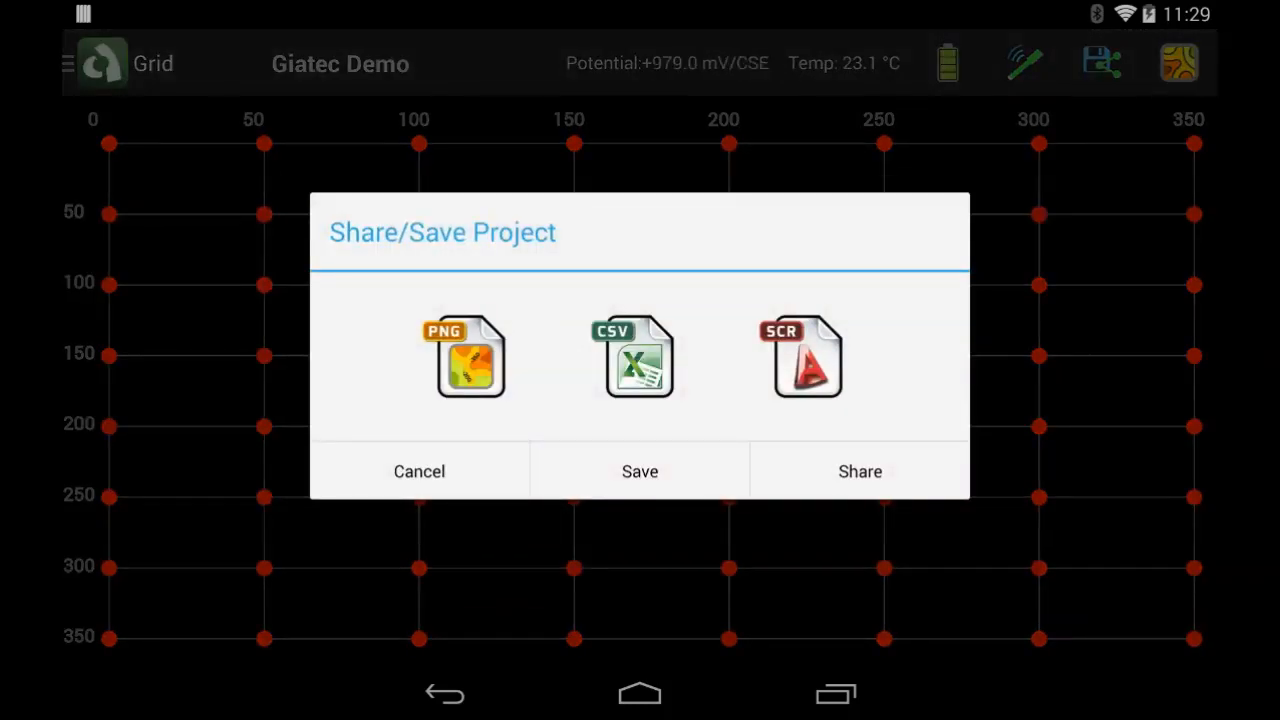
- Export the contour map as a PNG image and close the share/save options
click(466, 356)
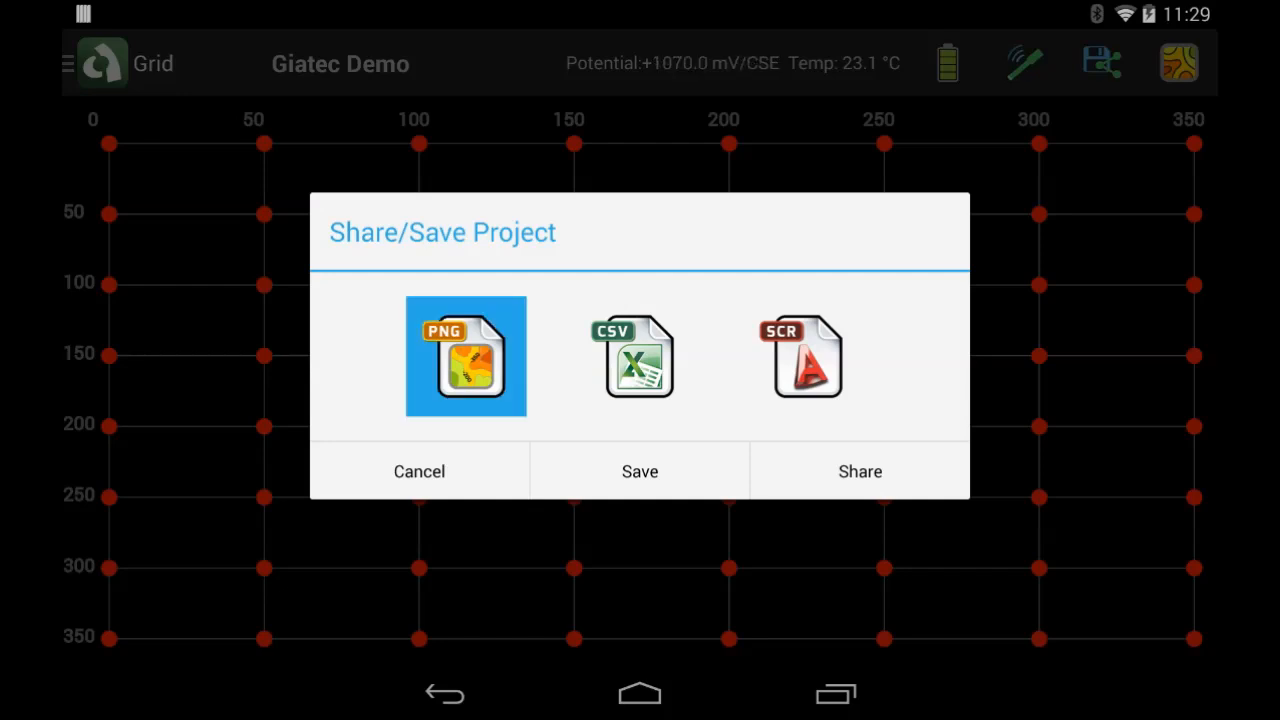
click(804, 356)
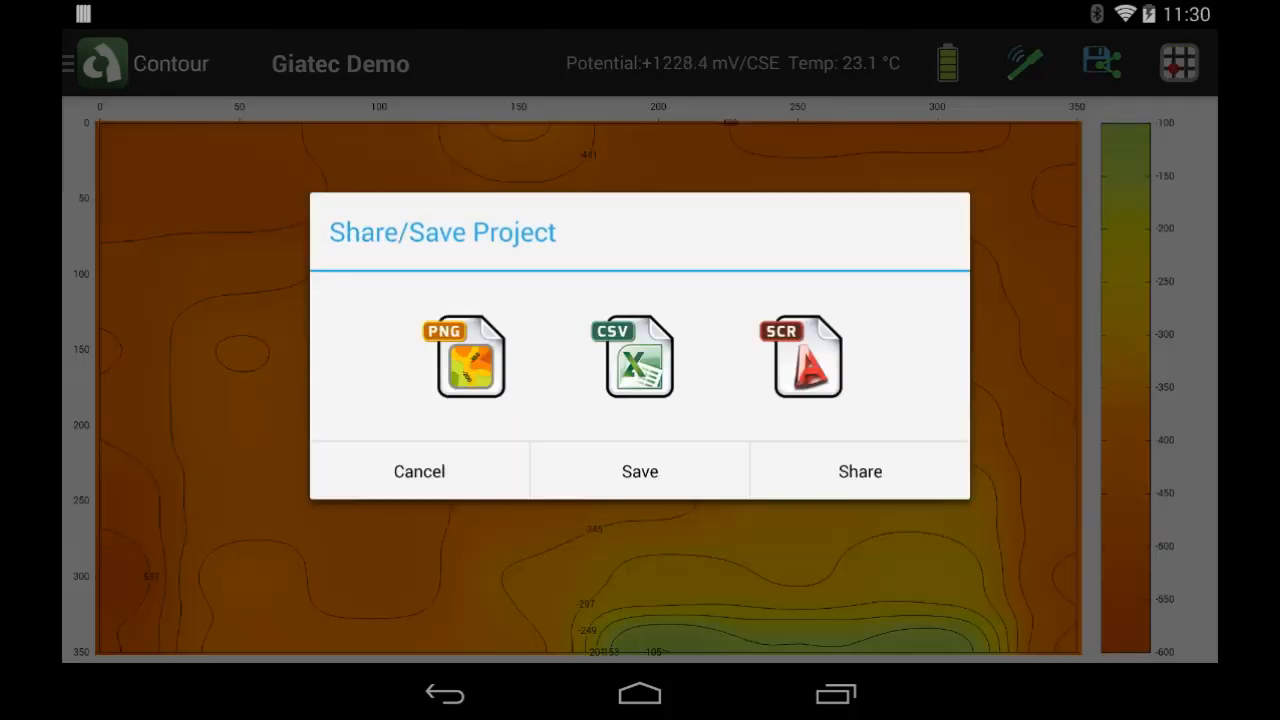
click(420, 472)
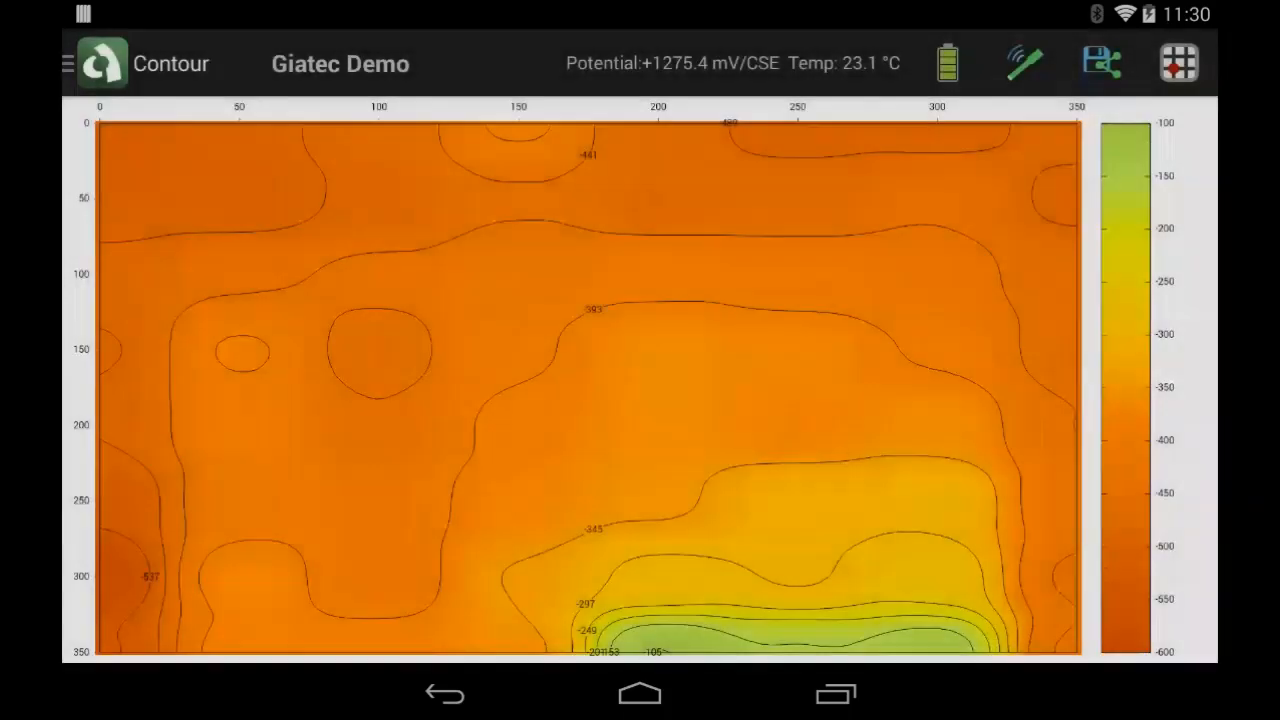